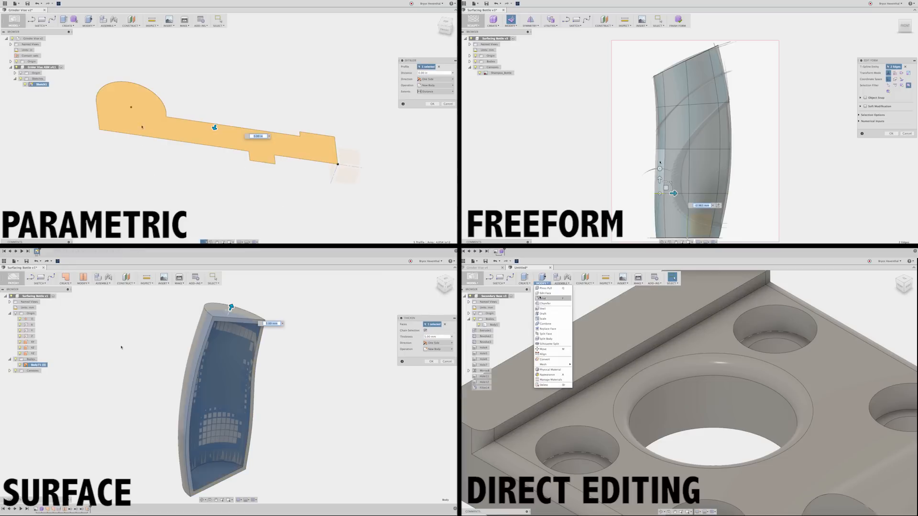
# Open the Grinder Vise v1 design and start a sketch on the front plane.
pyautogui.click(543, 299)
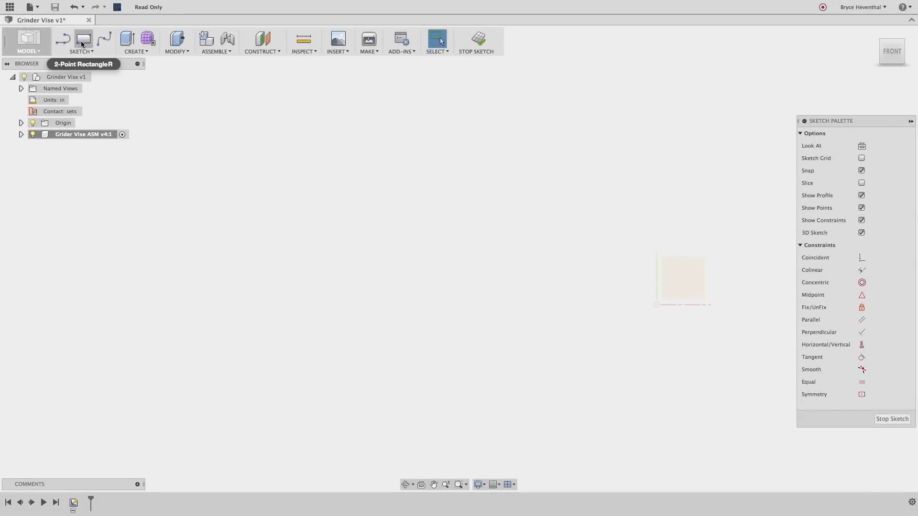
# Draw and dimension the vise base profile with its rounded end, then finish Sketch1.
pyautogui.click(657, 305)
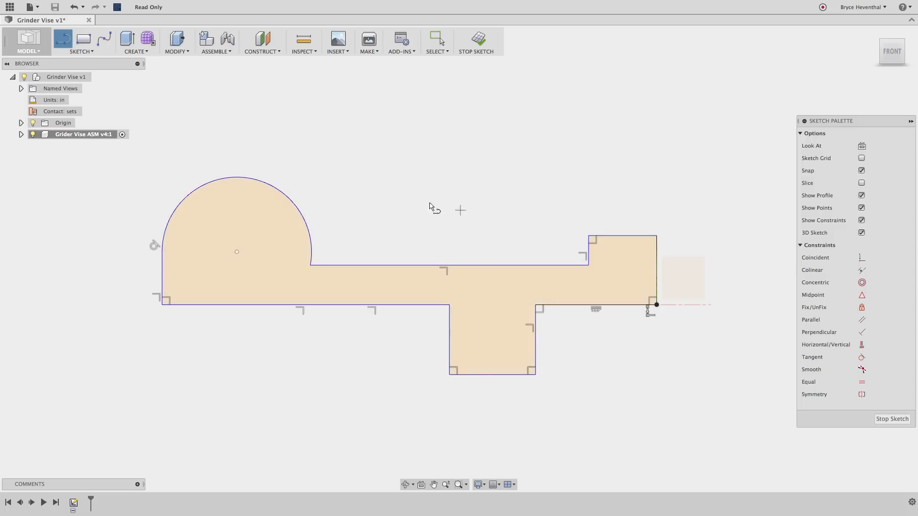
pyautogui.click(81, 41)
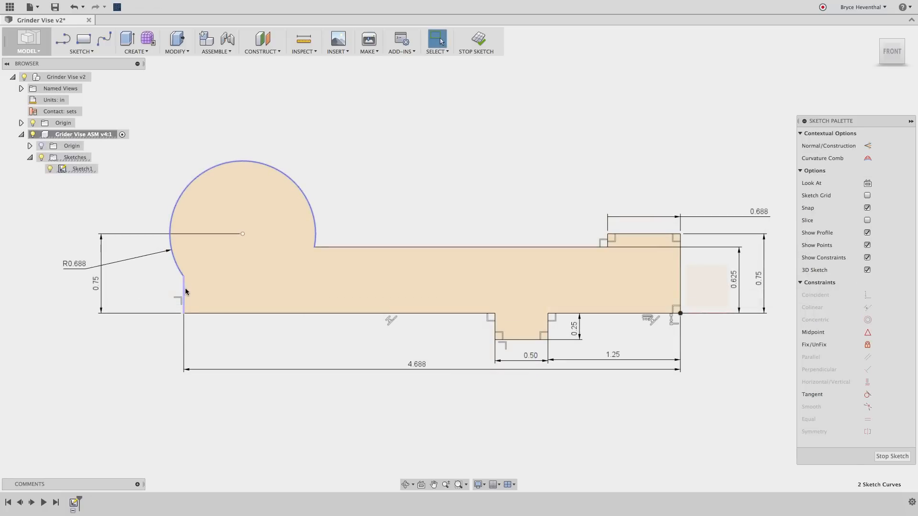
pyautogui.click(867, 394)
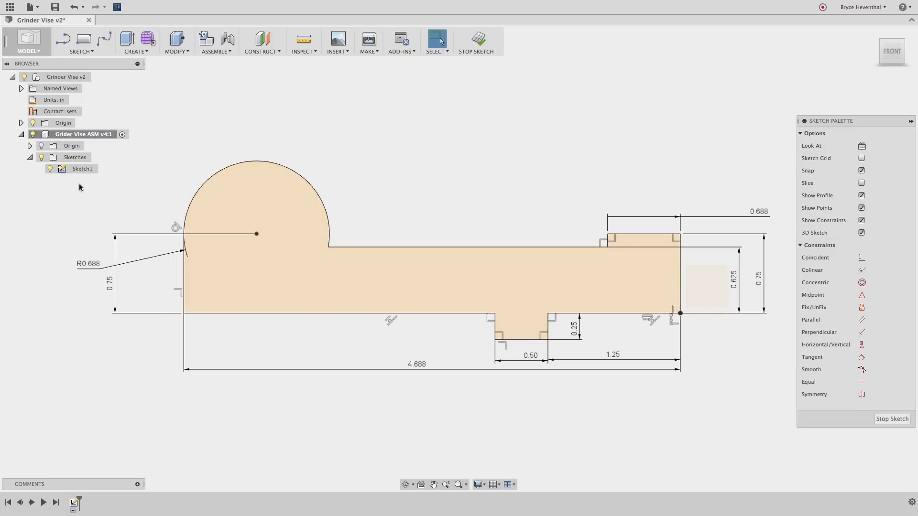
pyautogui.click(476, 41)
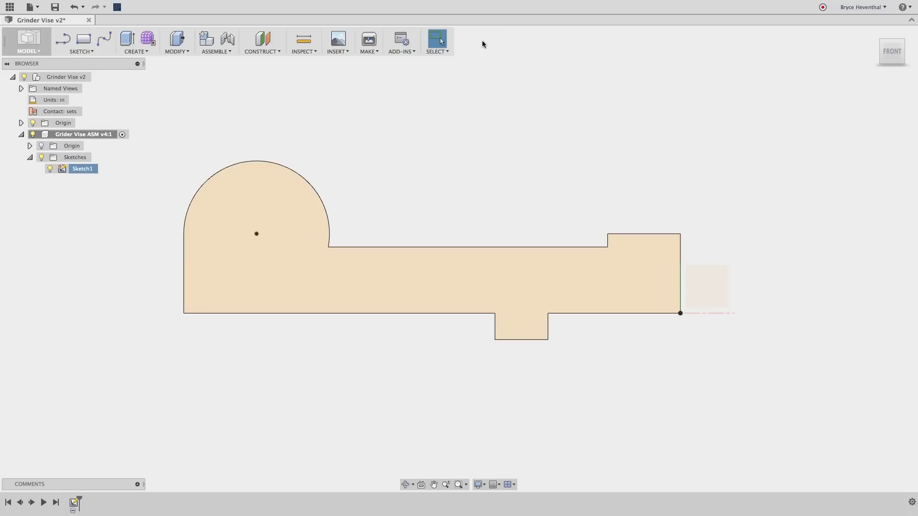
# Extrude the base profile symmetrically to 1.6 into a solid body.
pyautogui.click(127, 38)
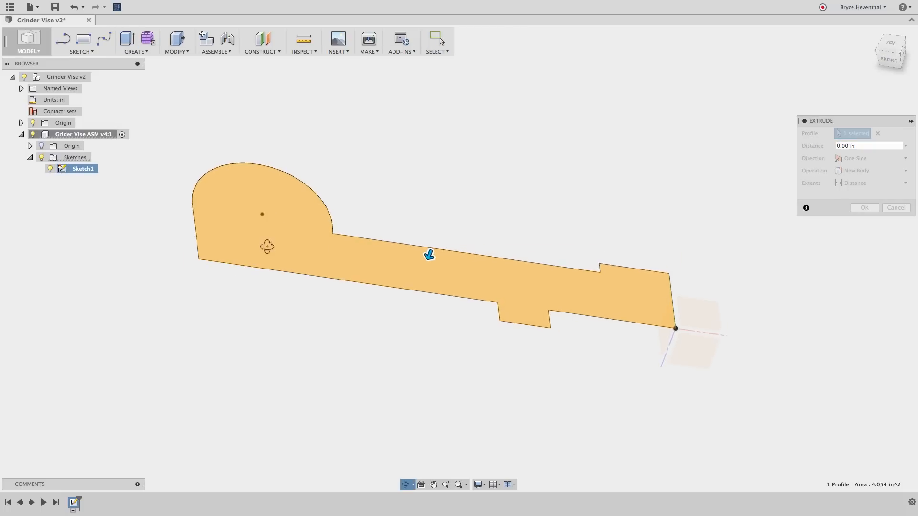
pyautogui.moveTo(429, 255); pyautogui.dragTo(414, 292)
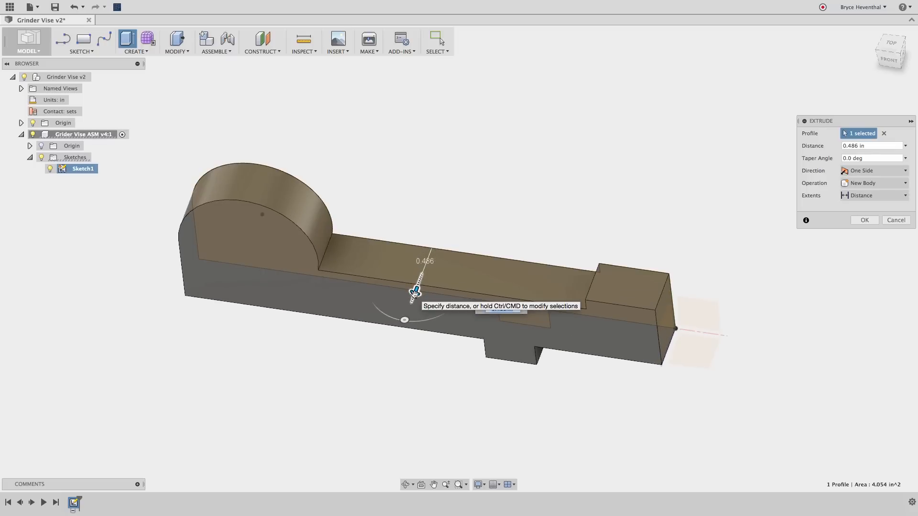
pyautogui.click(872, 170)
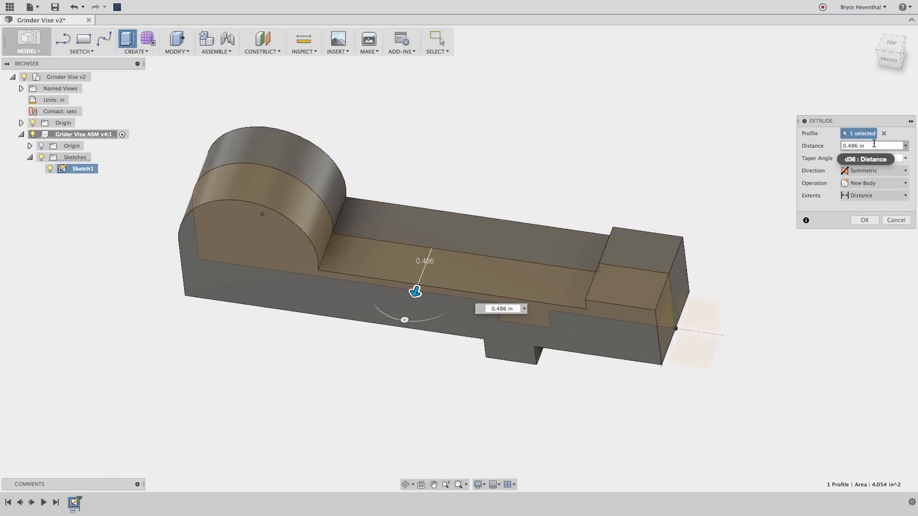
pyautogui.write('1.6')
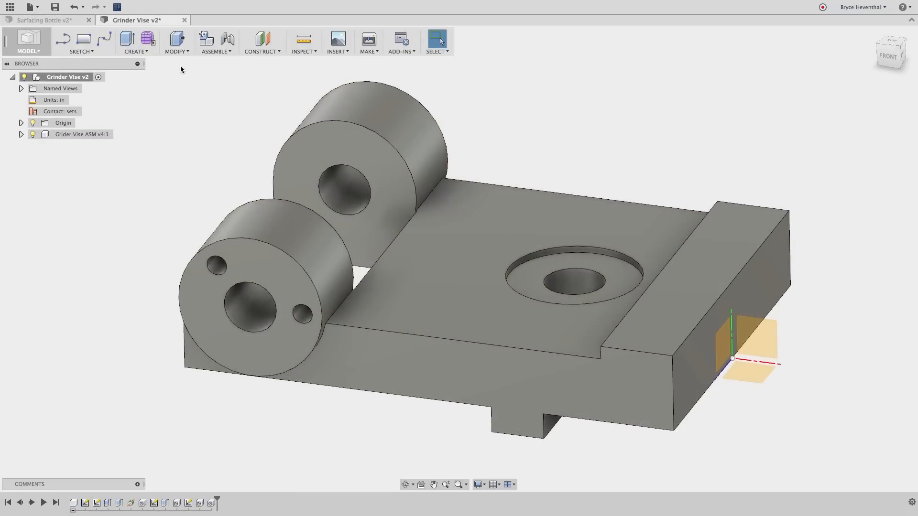
# Fillet the six edges where the rollers and end block meet the base.
pyautogui.click(339, 307)
pyautogui.write('.12')
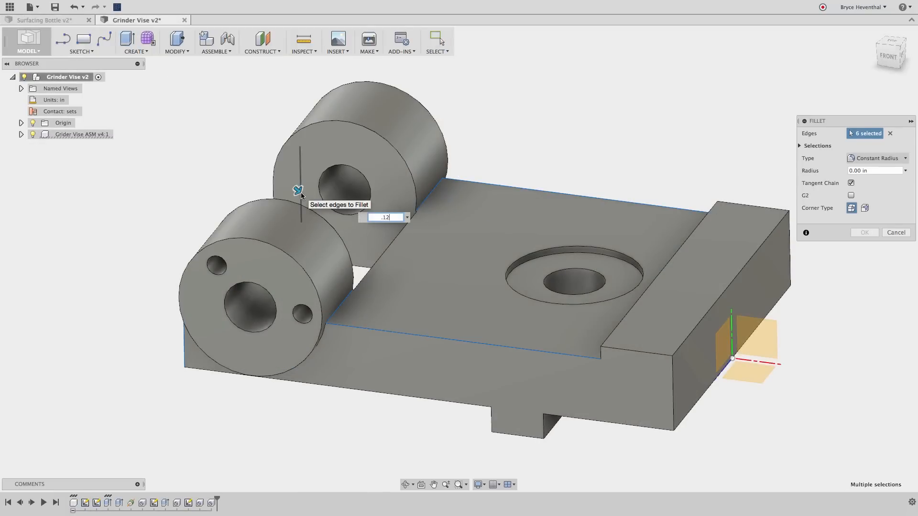
pyautogui.click(864, 233)
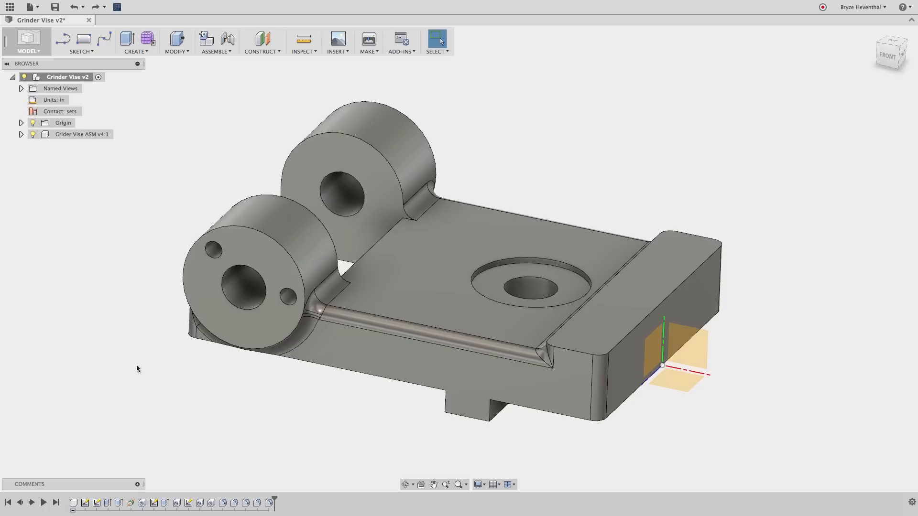
pyautogui.moveTo(281, 509)
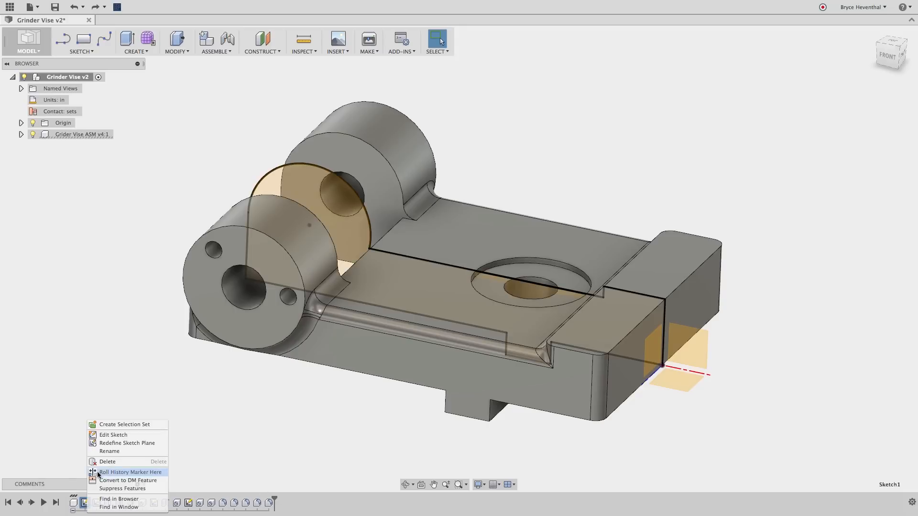
# Edit Sketch1 to make the end block a tall upright wall and rebuild the model.
pyautogui.click(113, 435)
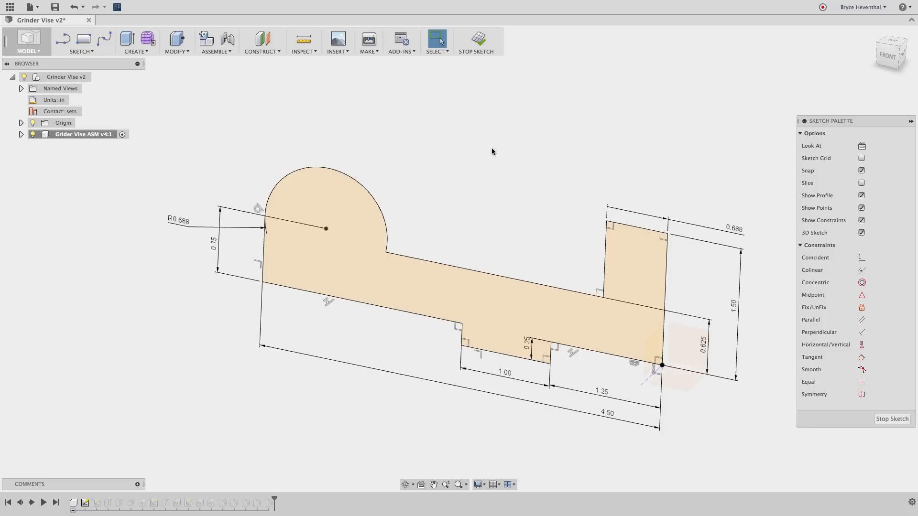
pyautogui.click(475, 40)
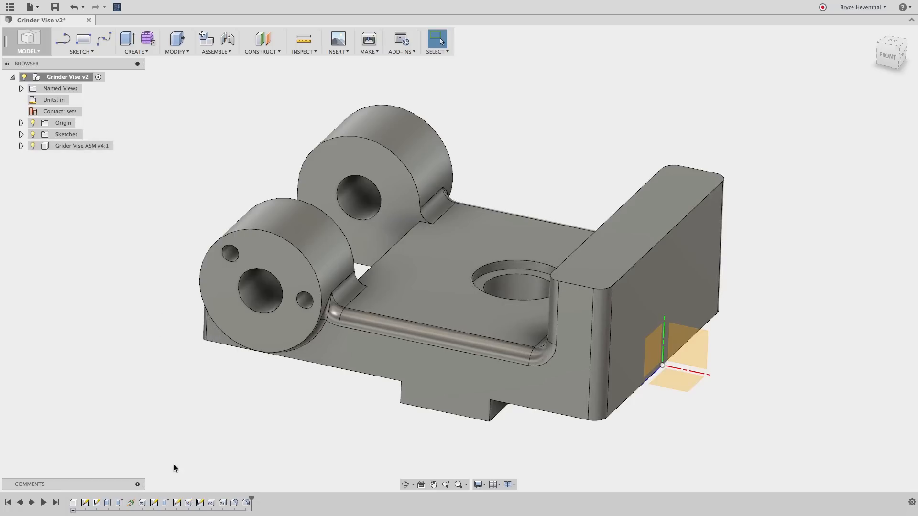
# Edit the base sketch from the timeline and rebuild the model.
pyautogui.rightClick(176, 502)
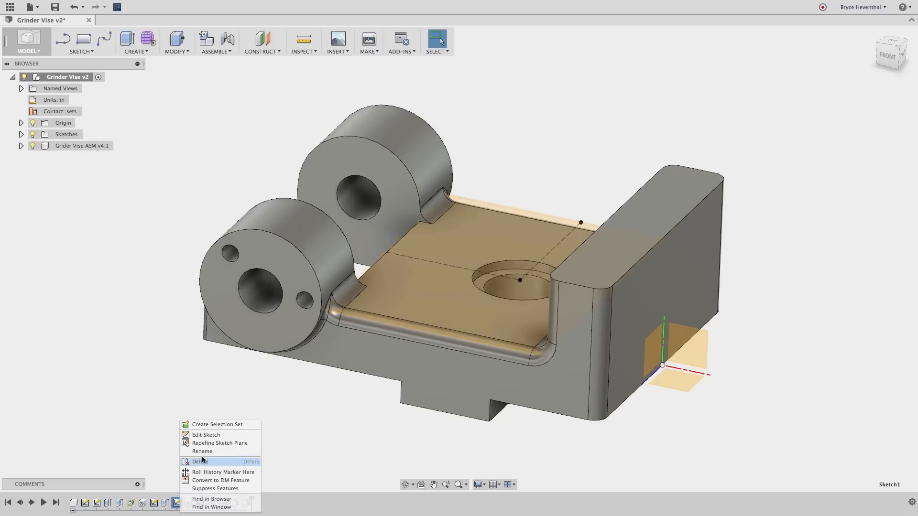
pyautogui.click(205, 434)
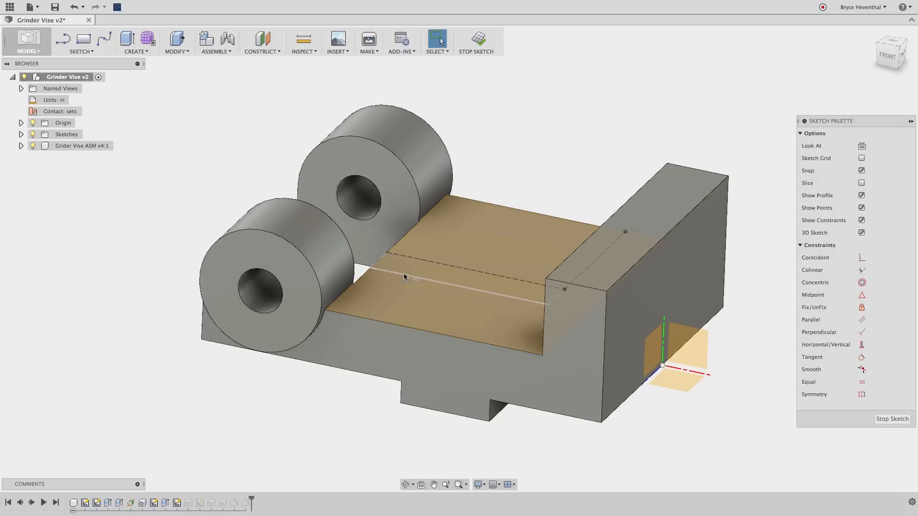
pyautogui.click(476, 42)
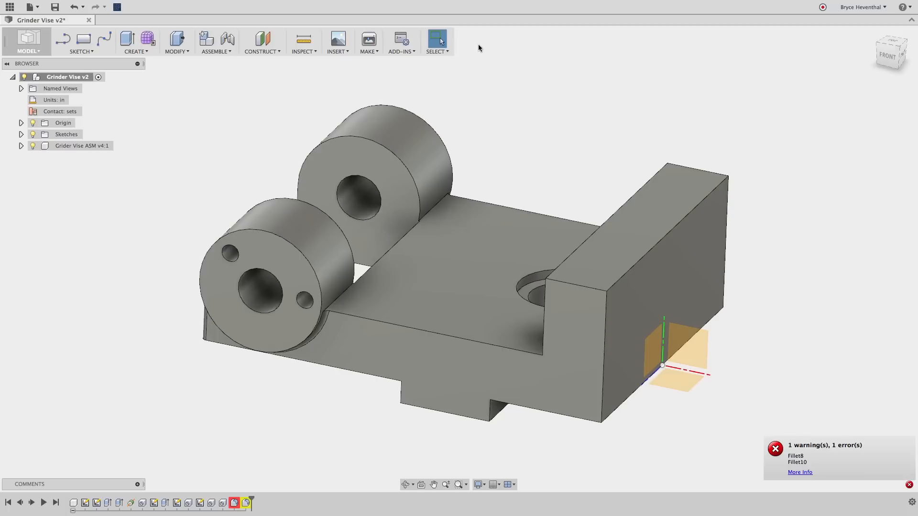
pyautogui.moveTo(471, 117)
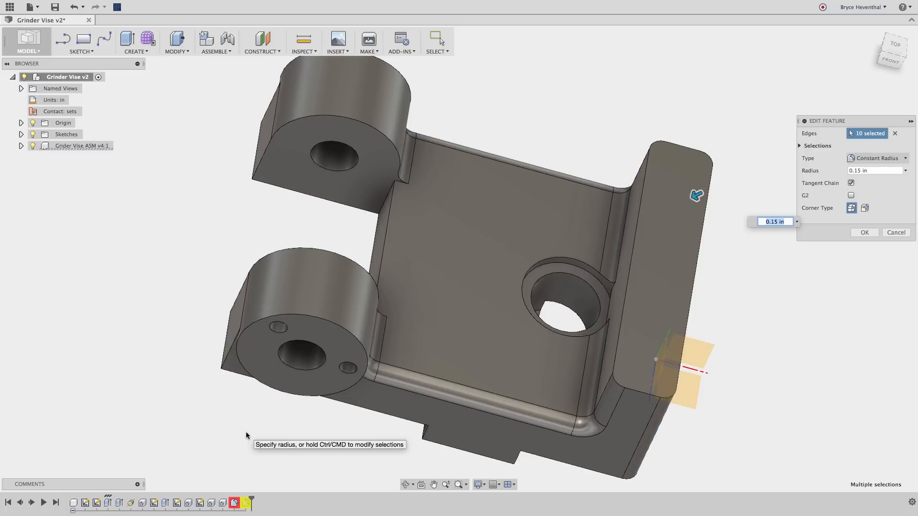
# Redefine the failing fillet on 10 edges with a 0.15 in radius.
pyautogui.click(864, 233)
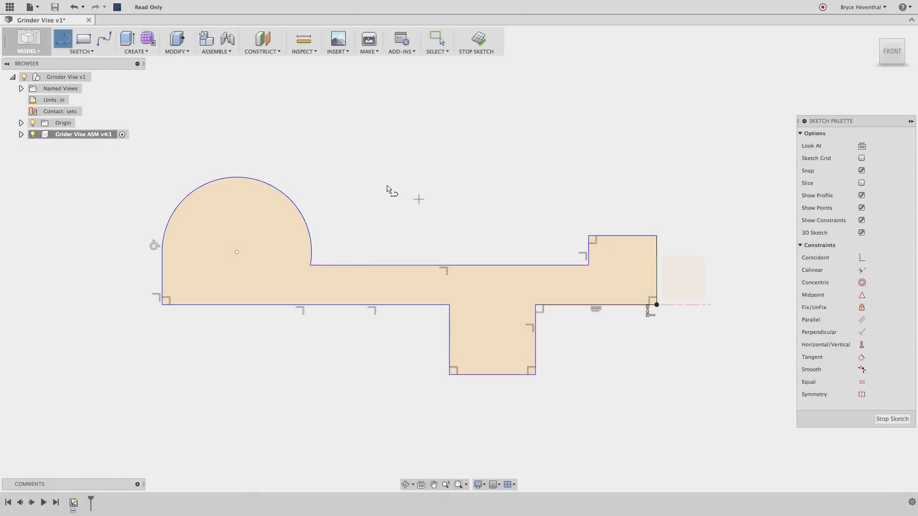
# Show the sketch Create tools and switch to the Surfacing Bottle v3 document.
pyautogui.click(81, 41)
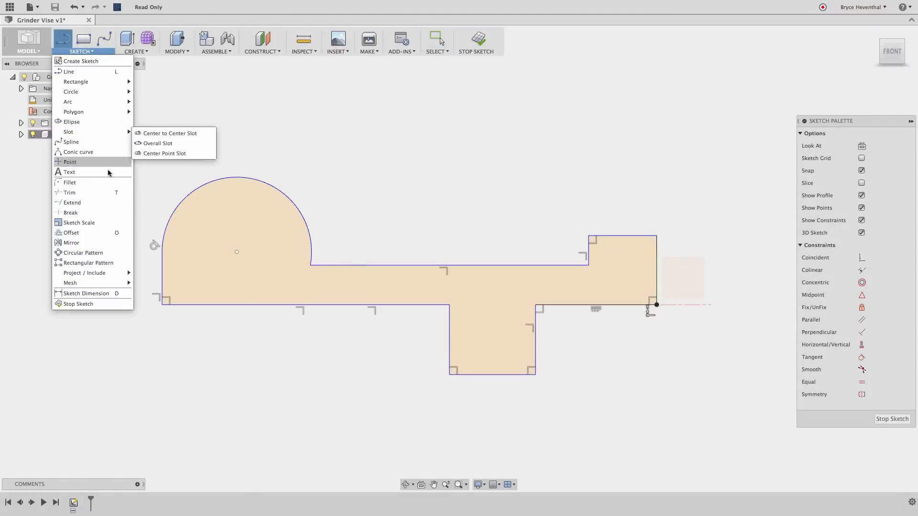
pyautogui.click(514, 283)
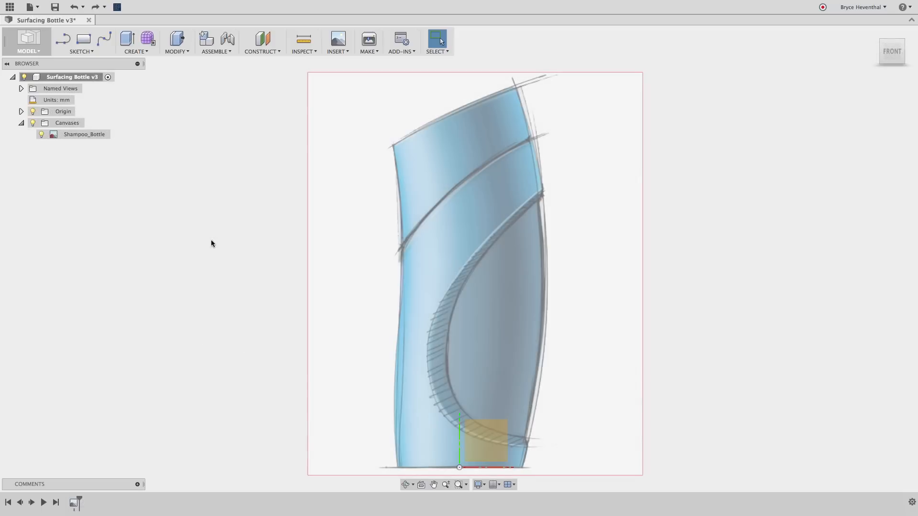
# Enter the Sculpt workspace via Create Form and list the T-spline shapes.
pyautogui.click(84, 134)
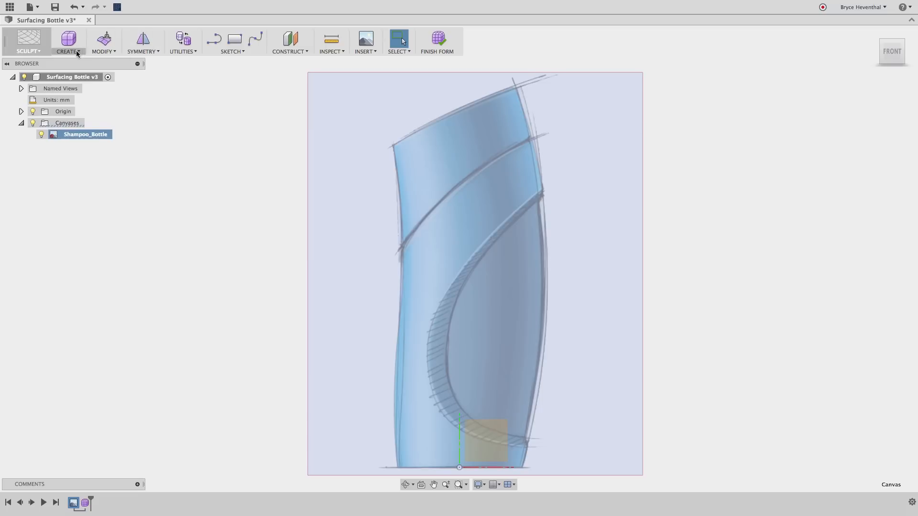
pyautogui.click(67, 41)
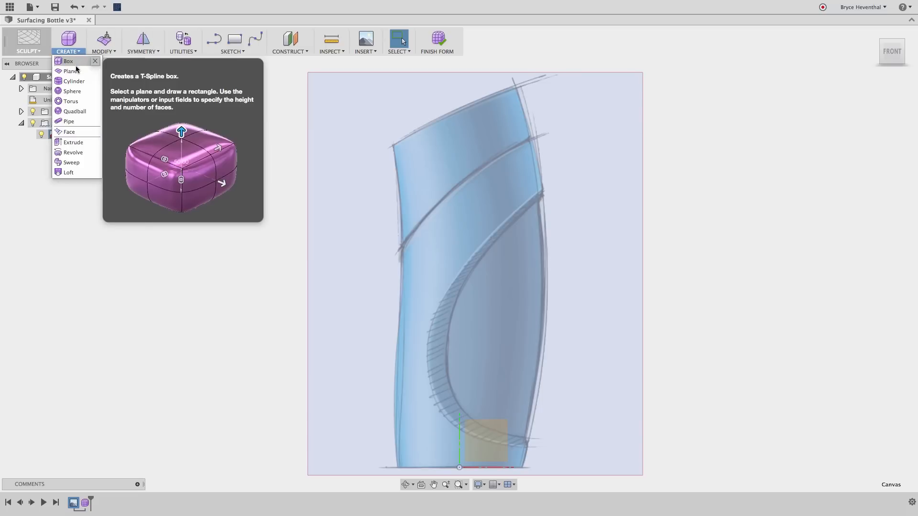
pyautogui.moveTo(69, 101)
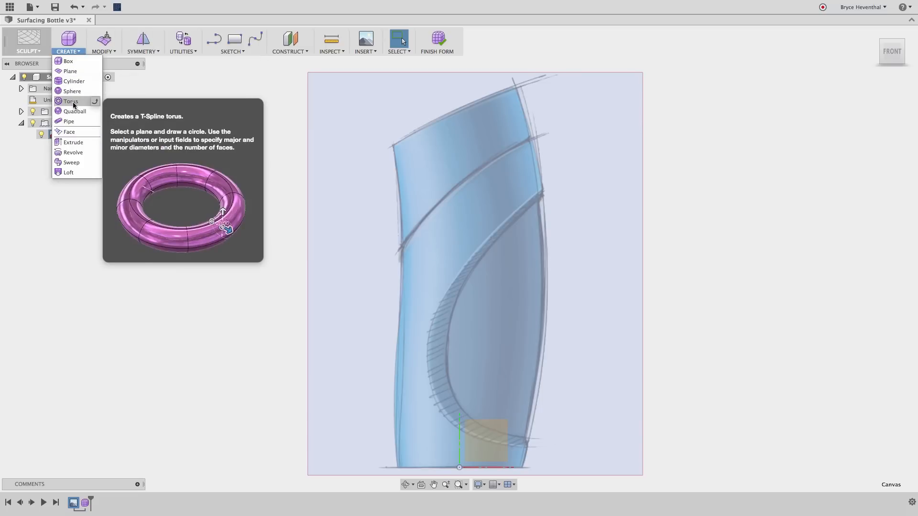
pyautogui.moveTo(69, 172)
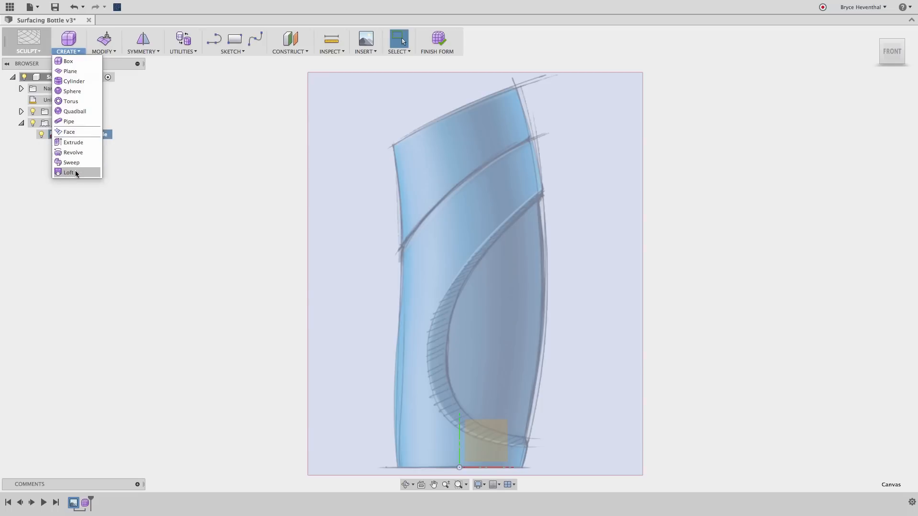
pyautogui.moveTo(69, 132)
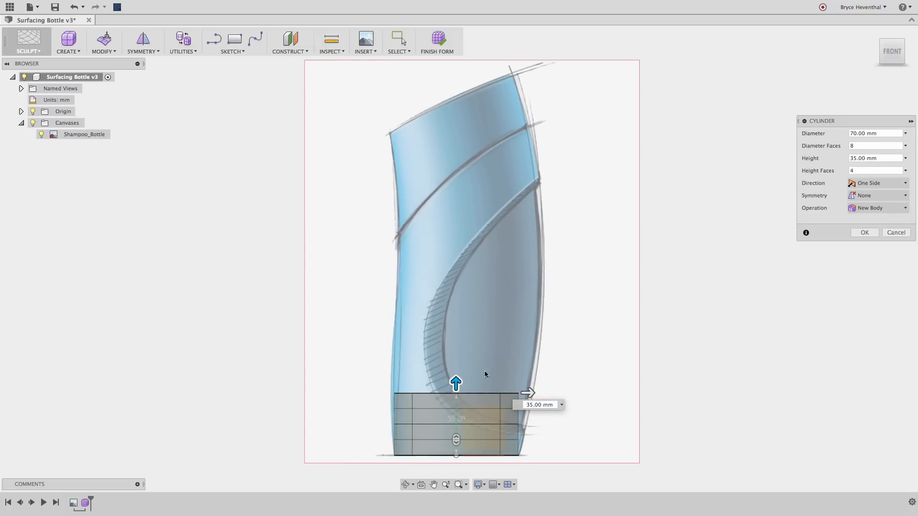
# Stretch the 70 mm cylinder to about 200 mm tall with 10 faces and create it.
pyautogui.moveTo(455, 383); pyautogui.dragTo(455, 90)
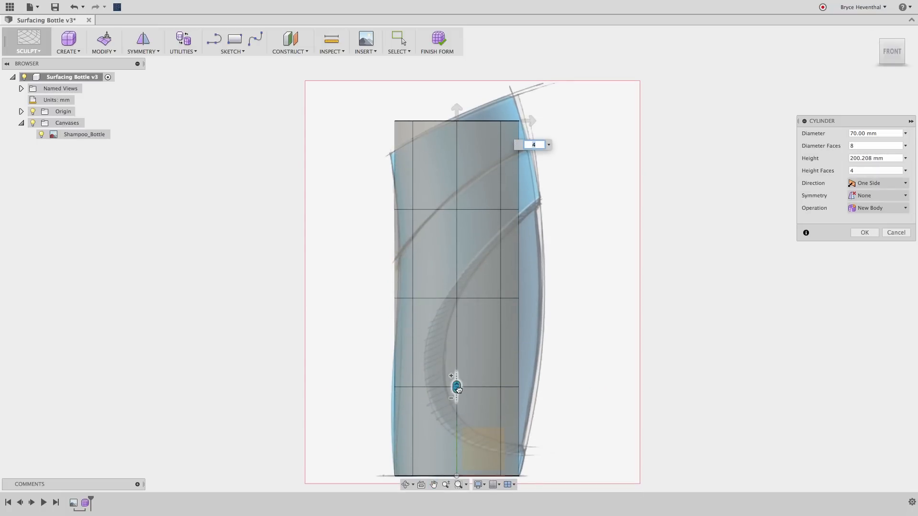
pyautogui.write('10')
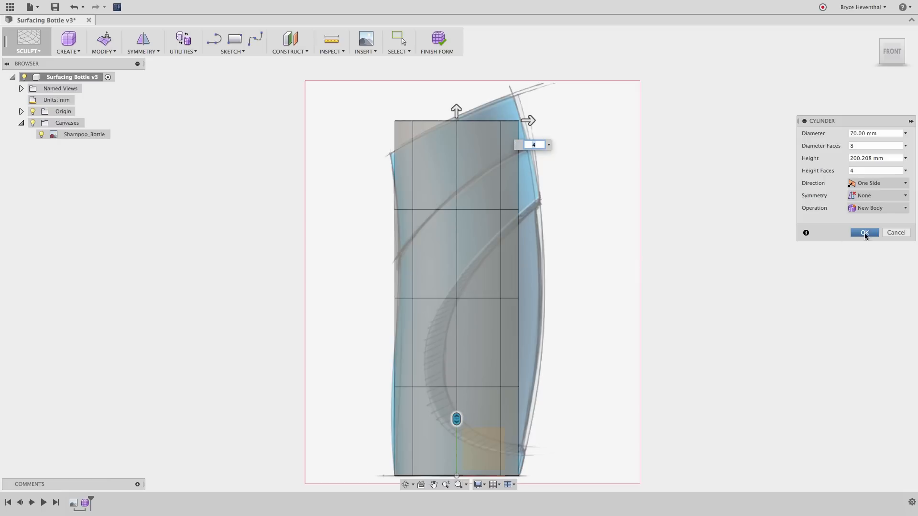
pyautogui.click(865, 233)
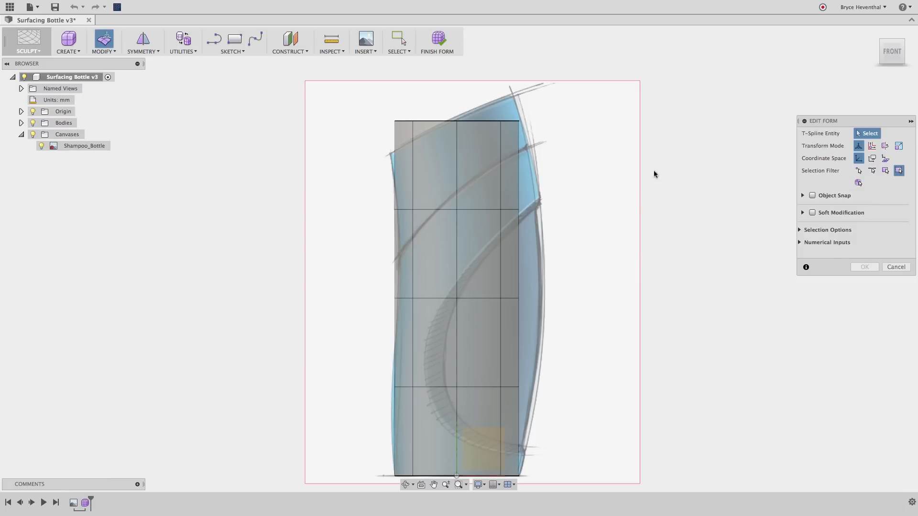
# Tilt the bottle form's top rim to match the canvas angle in Edit Form.
pyautogui.click(455, 121)
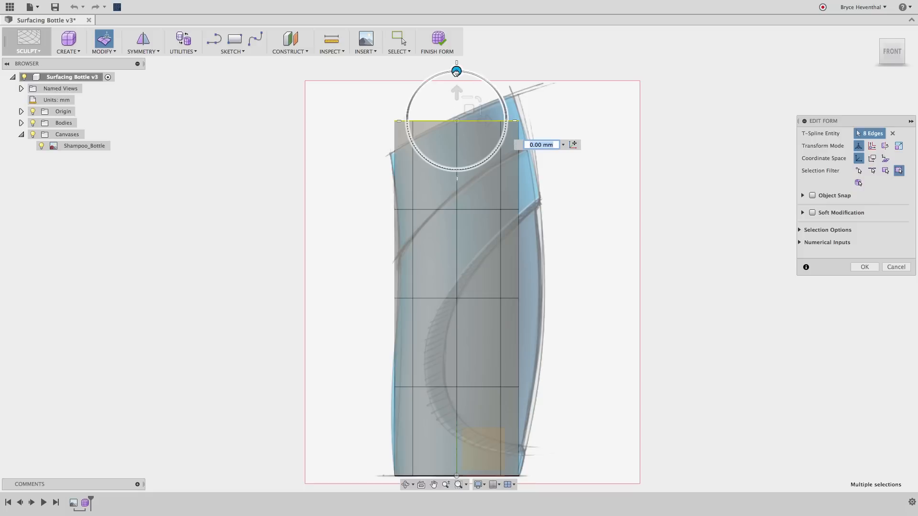
pyautogui.moveTo(457, 70); pyautogui.dragTo(434, 76)
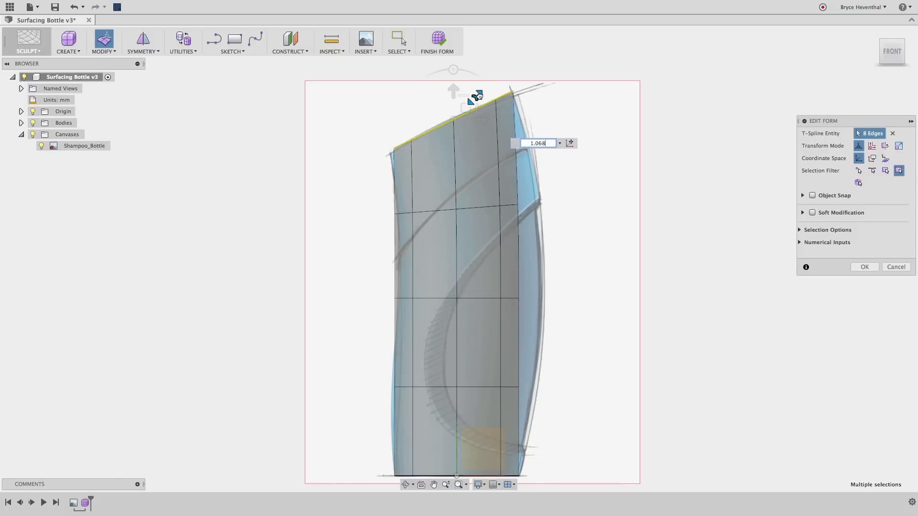
pyautogui.moveTo(474, 97); pyautogui.dragTo(468, 110)
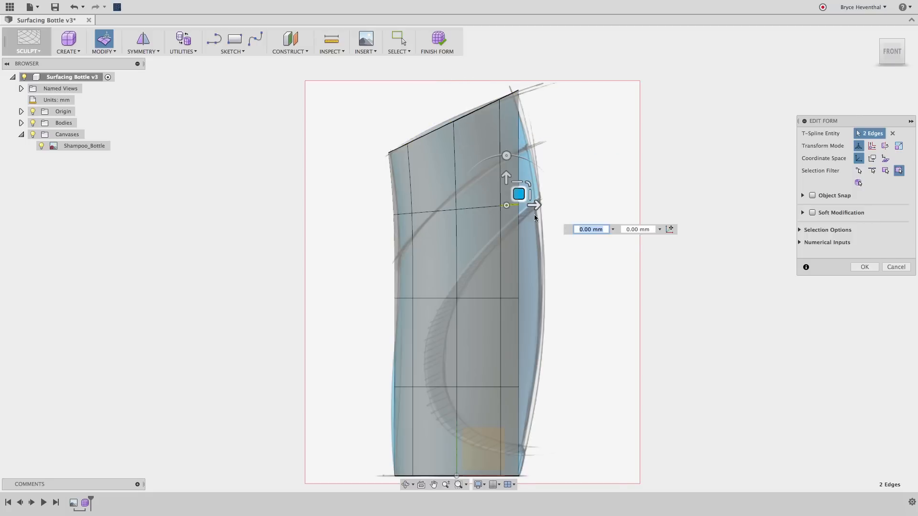
# Bend the sides and shift the left face to follow the shampoo bottle outline, then confirm.
pyautogui.moveTo(531, 204); pyautogui.dragTo(554, 298)
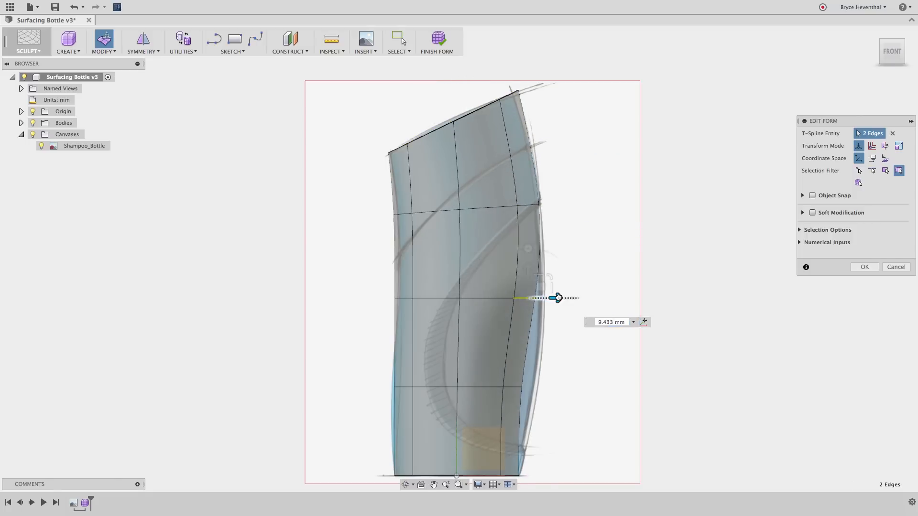
pyautogui.moveTo(557, 297); pyautogui.dragTo(561, 387)
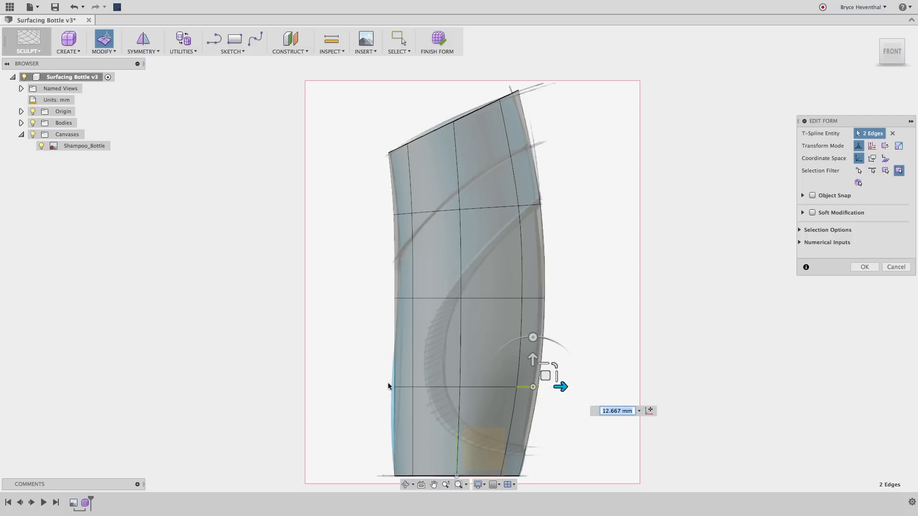
pyautogui.moveTo(560, 386); pyautogui.dragTo(429, 386)
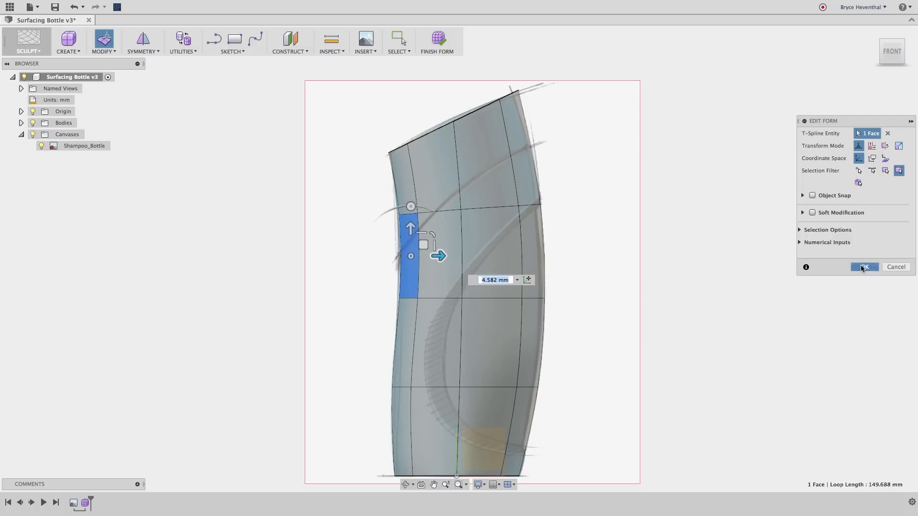
pyautogui.click(865, 267)
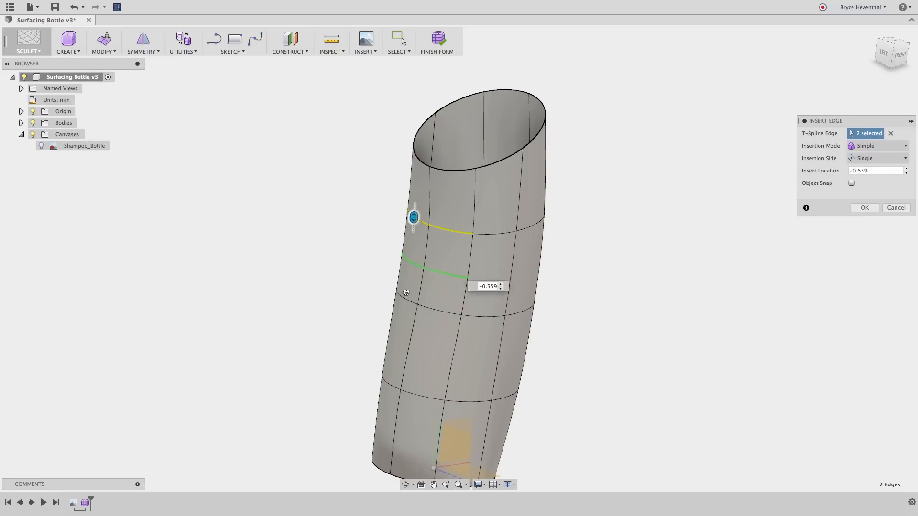
# Position the inserted edge loop in the bottle's upper section and confirm it.
pyautogui.moveTo(406, 293); pyautogui.dragTo(412, 269)
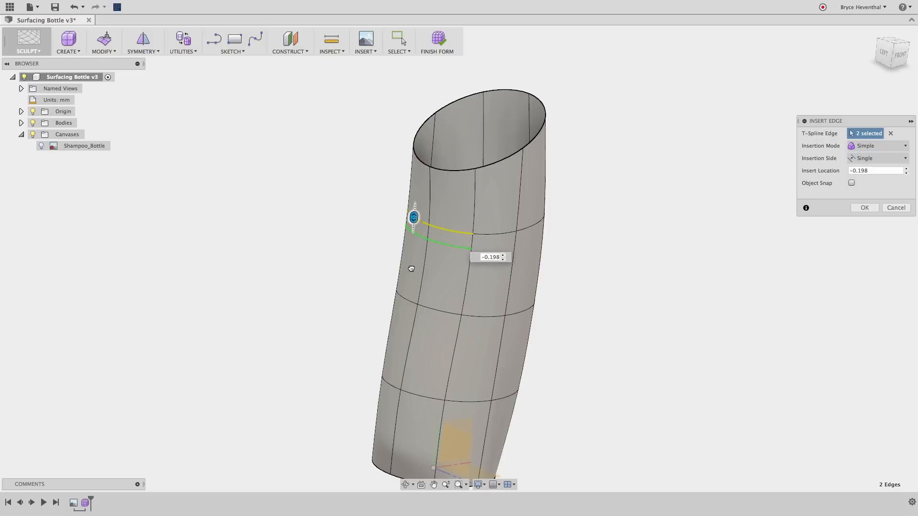
pyautogui.moveTo(413, 217); pyautogui.dragTo(414, 218)
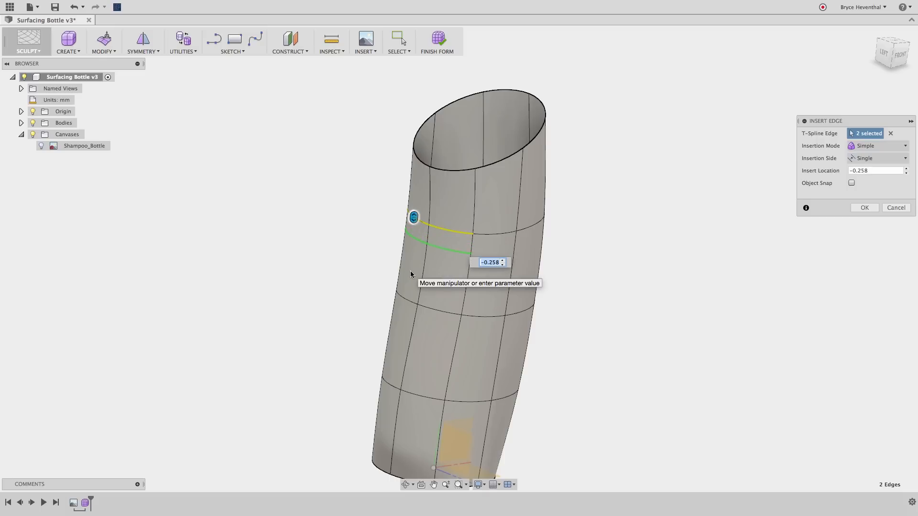
pyautogui.moveTo(848, 216)
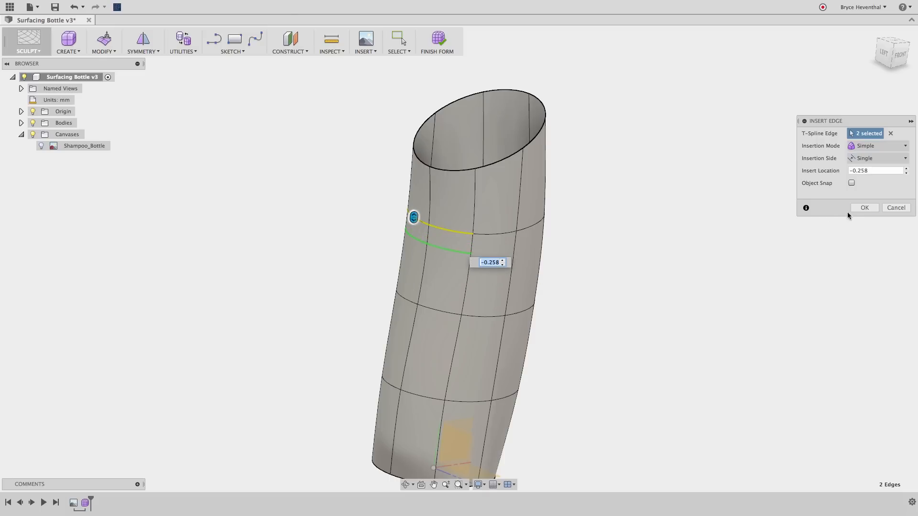
pyautogui.click(865, 208)
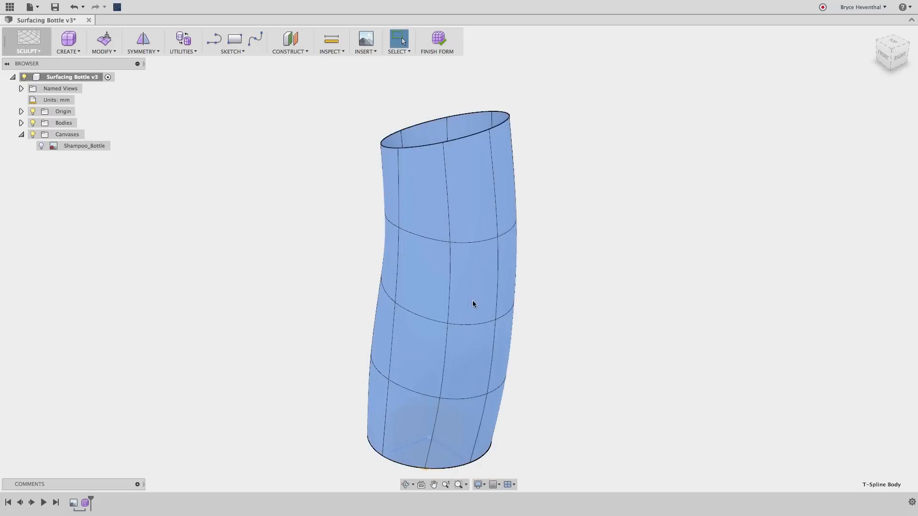
pyautogui.moveTo(448, 304); pyautogui.dragTo(566, 237)
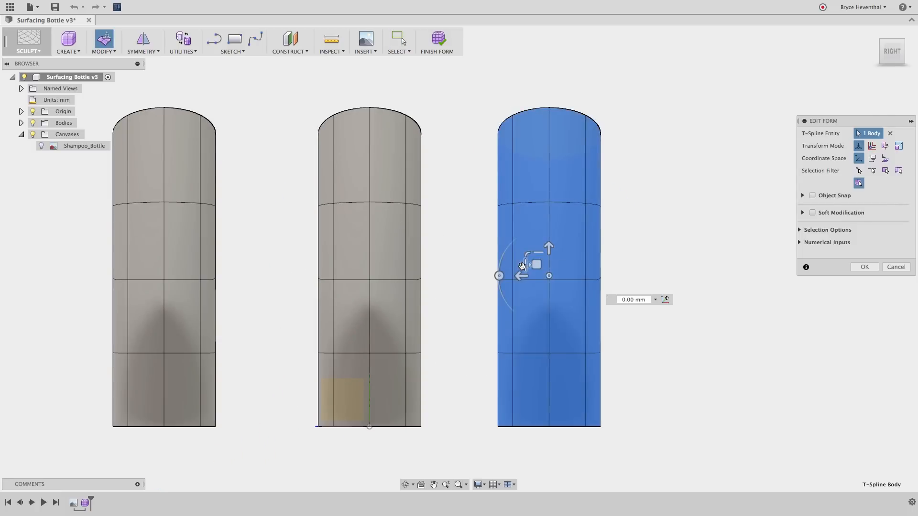
# Bend the right cylinder sideways and pinch the left cylinder's waist inward, then confirm the form edits.
pyautogui.moveTo(535, 264); pyautogui.dragTo(500, 276)
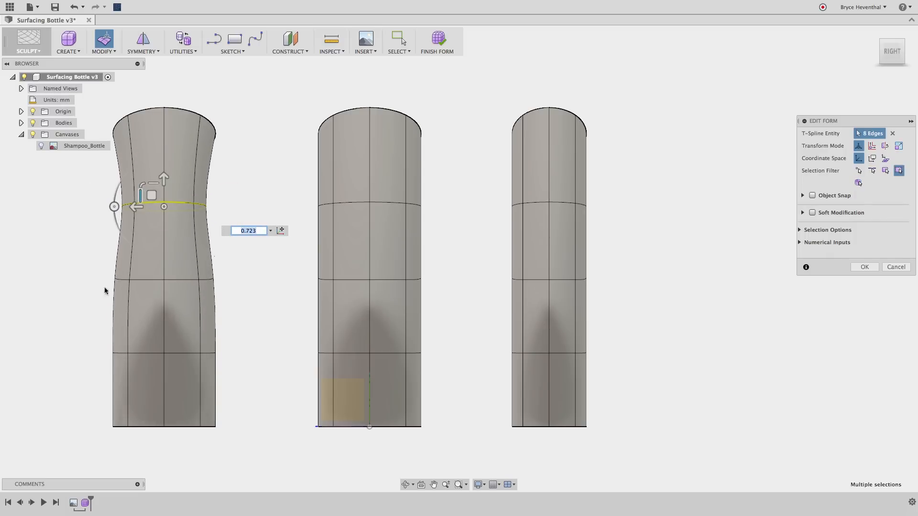
pyautogui.moveTo(151, 195); pyautogui.dragTo(140, 341)
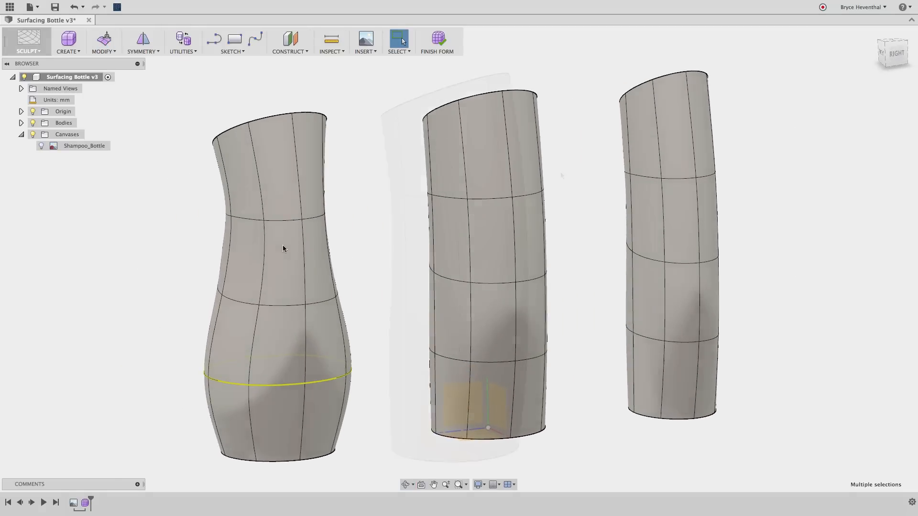
pyautogui.click(437, 41)
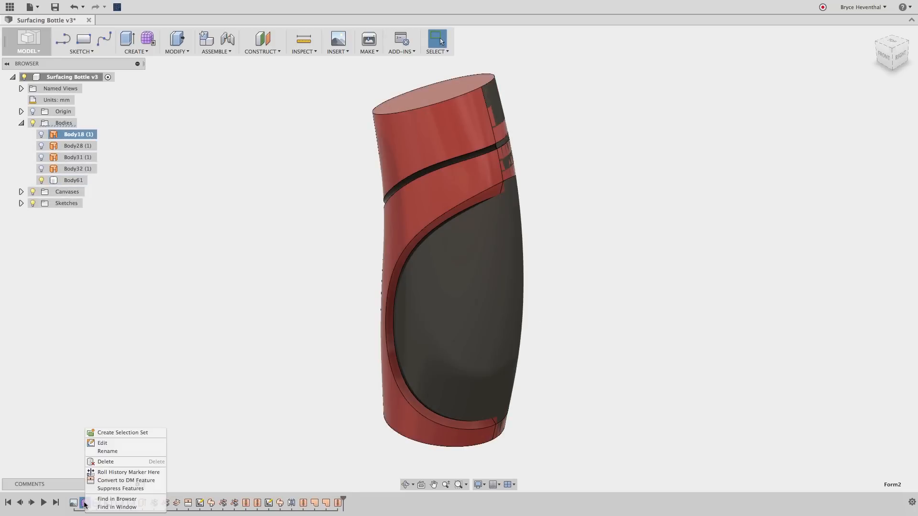
# Reopen the bottle form and scale its lower edge loop outward to widen the base.
pyautogui.click(103, 443)
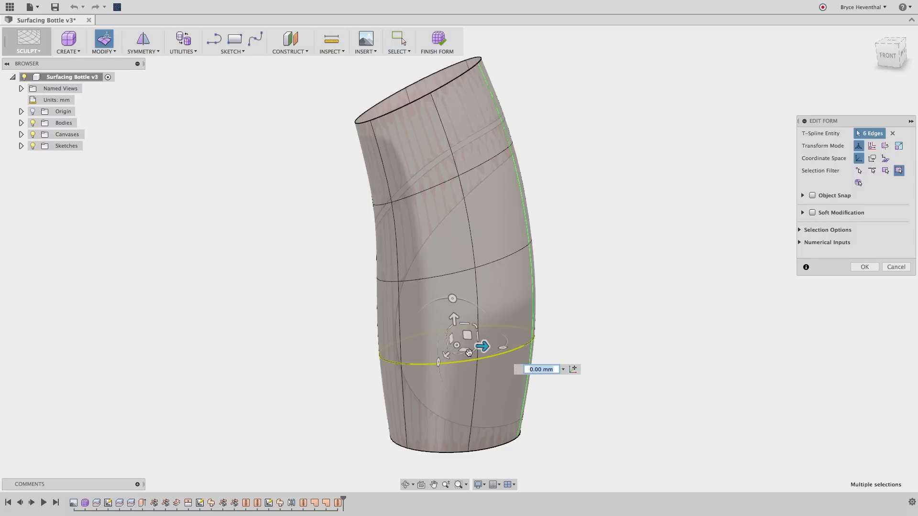
pyautogui.moveTo(482, 346); pyautogui.dragTo(546, 341)
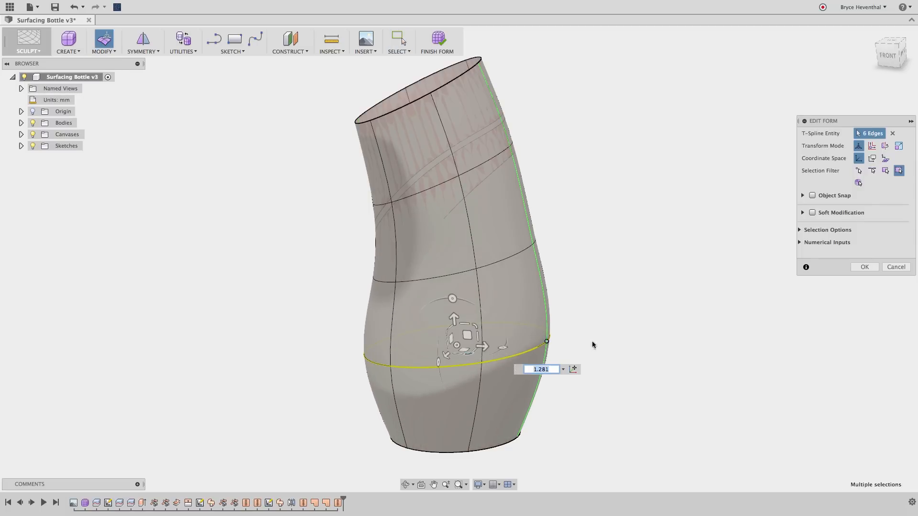
pyautogui.click(437, 39)
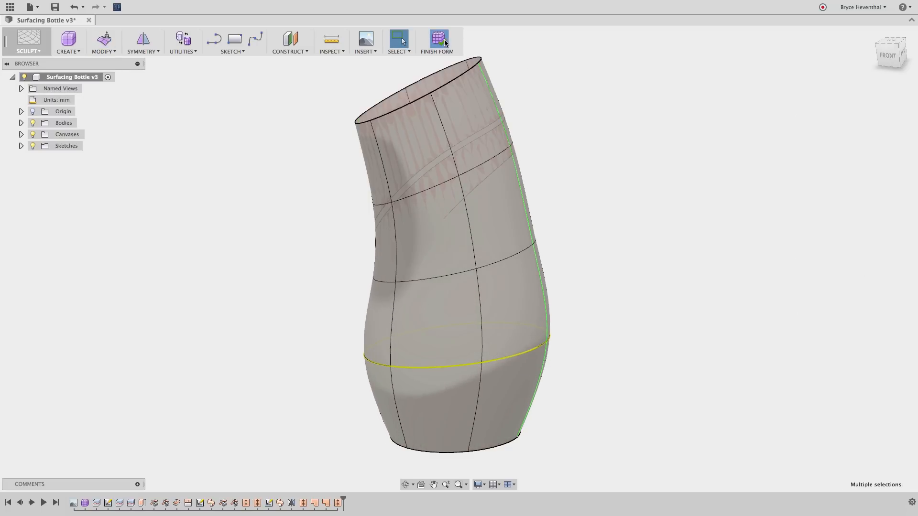
# In the Patch workspace, extrude the two sketch curves into ribbon surfaces about 25.6 mm long.
pyautogui.click(437, 42)
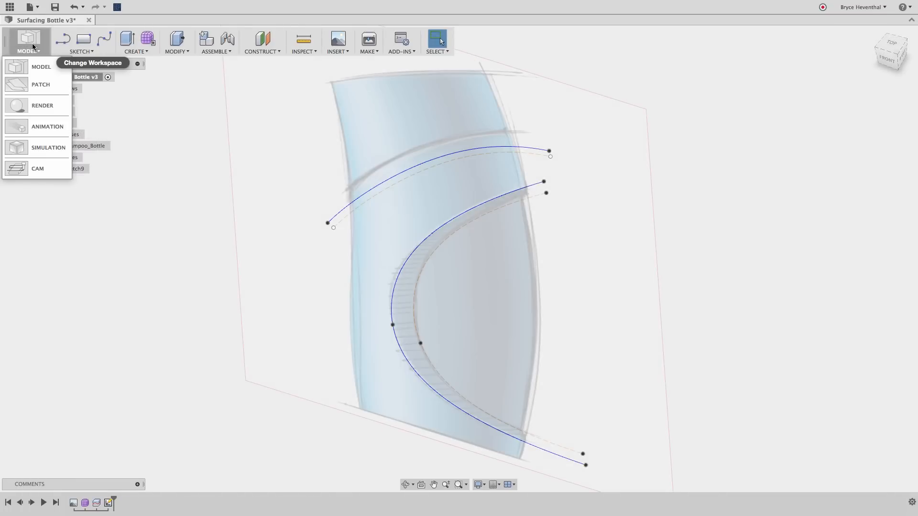
pyautogui.click(40, 84)
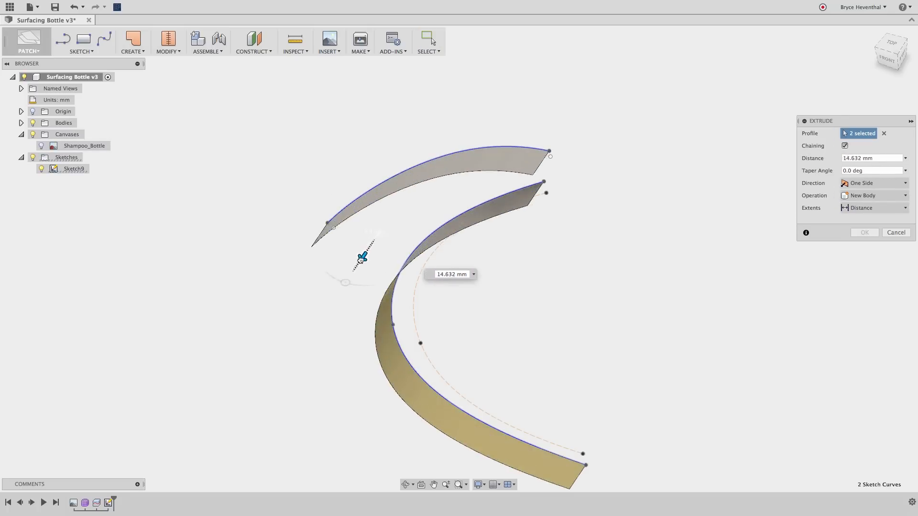
pyautogui.moveTo(362, 257); pyautogui.dragTo(350, 276)
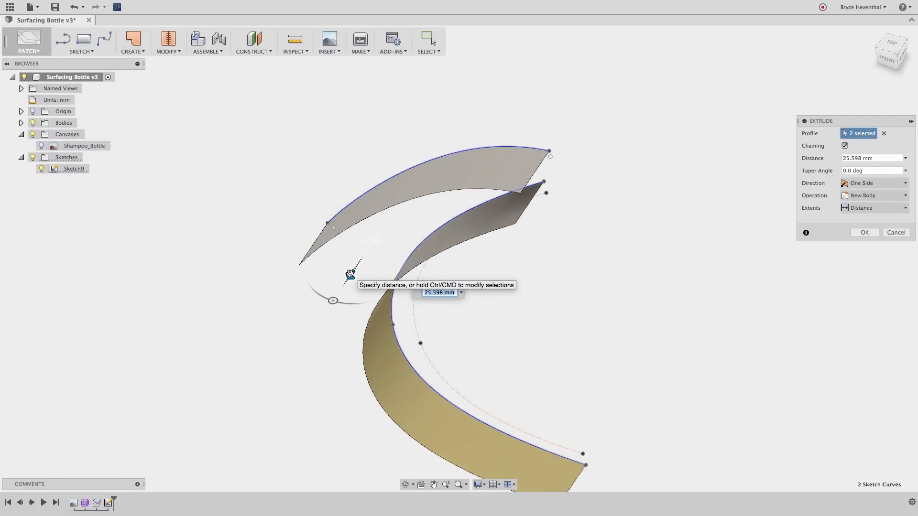
pyautogui.click(895, 232)
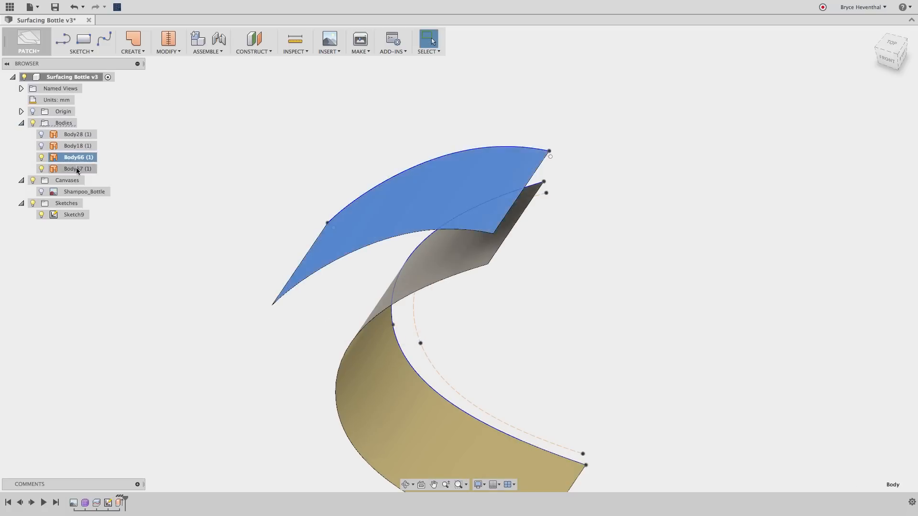
# Edit Sketch9 so the upper ribbon surface follows a reshaped S-curve.
pyautogui.rightClick(74, 214)
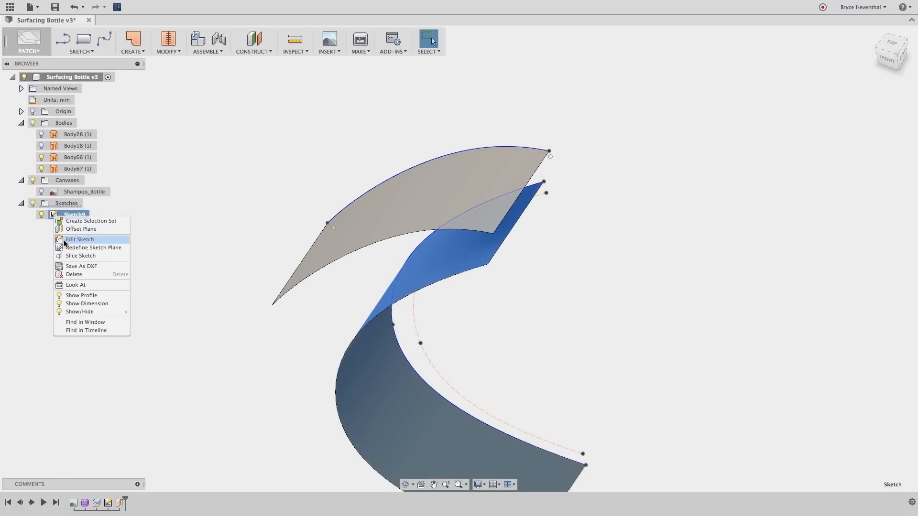
pyautogui.click(79, 239)
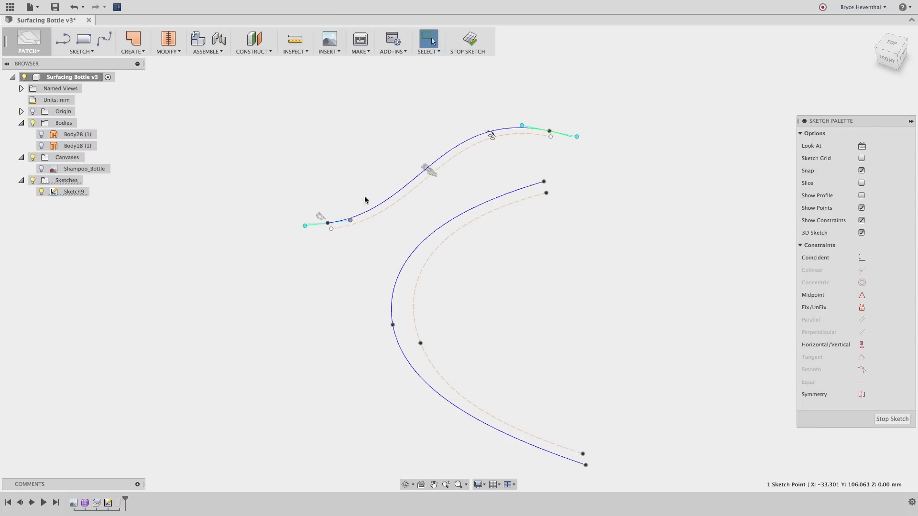
pyautogui.click(467, 41)
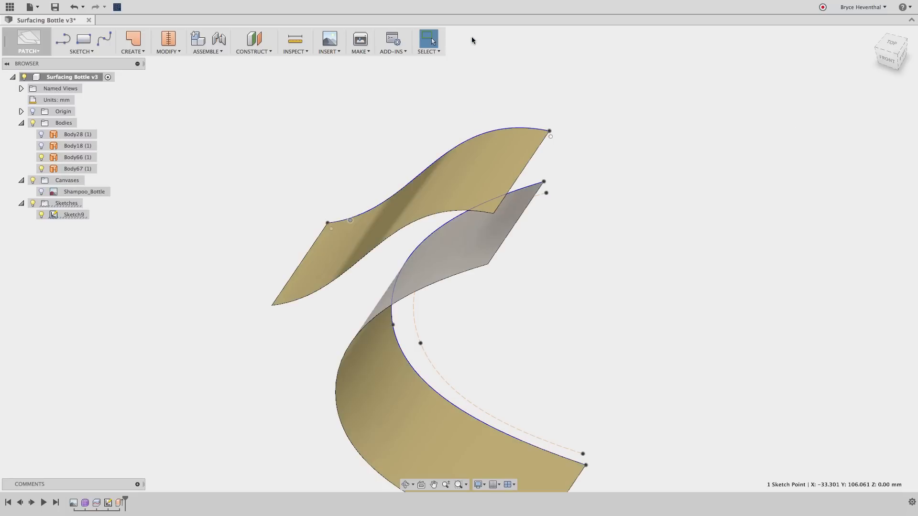
# Trim away the bottle surface area where the ribbon surfaces cross it.
pyautogui.click(167, 42)
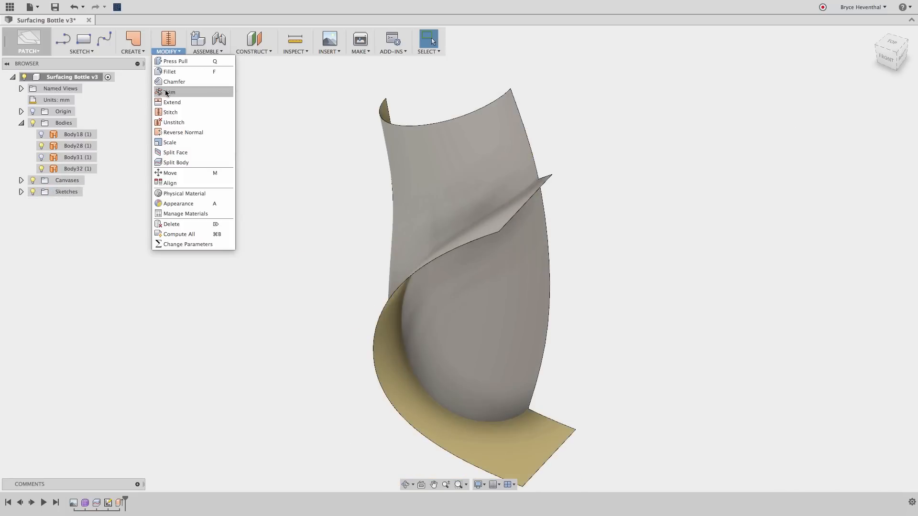
pyautogui.click(171, 92)
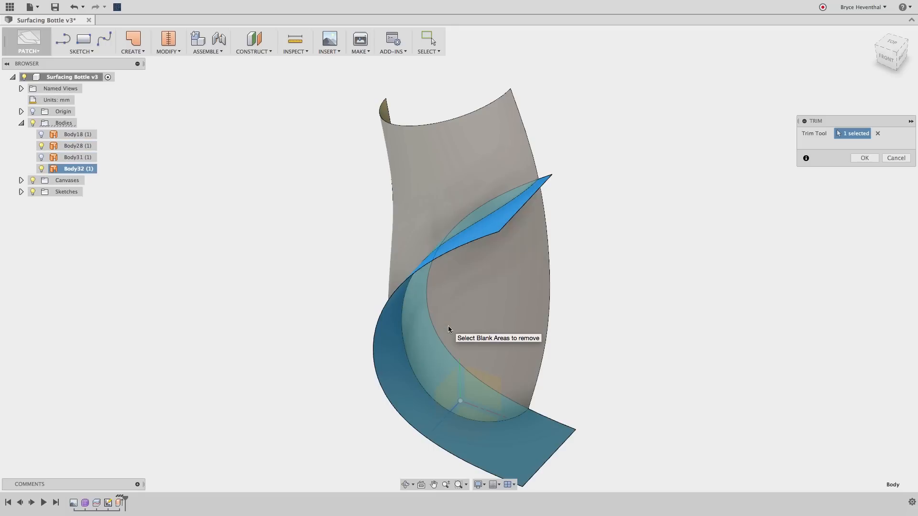
pyautogui.click(865, 157)
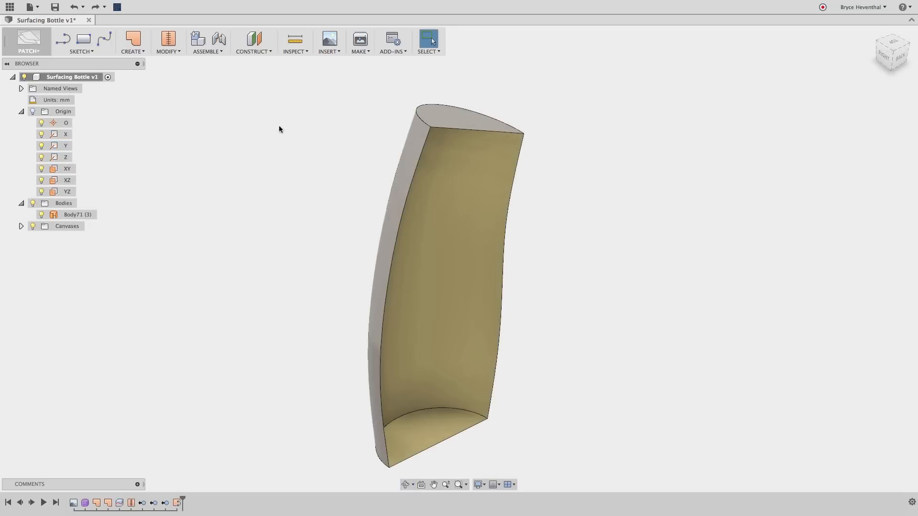
pyautogui.click(132, 41)
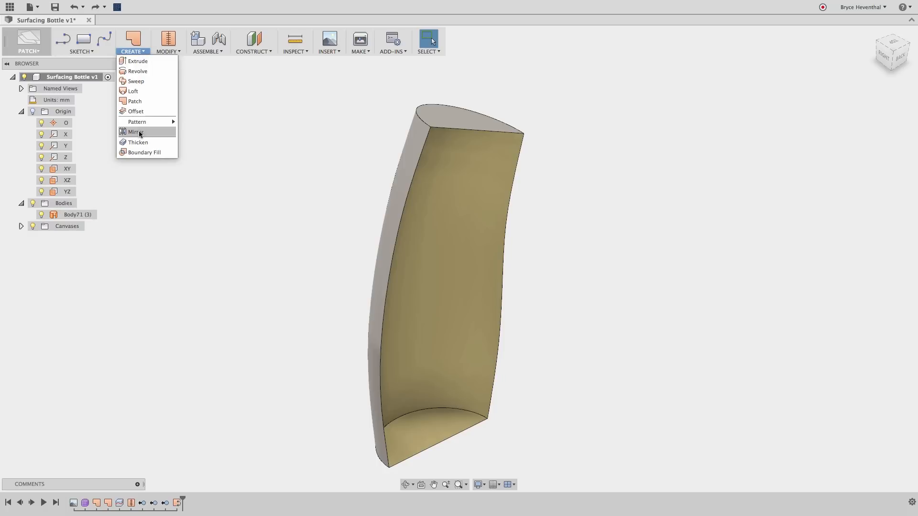
pyautogui.click(138, 142)
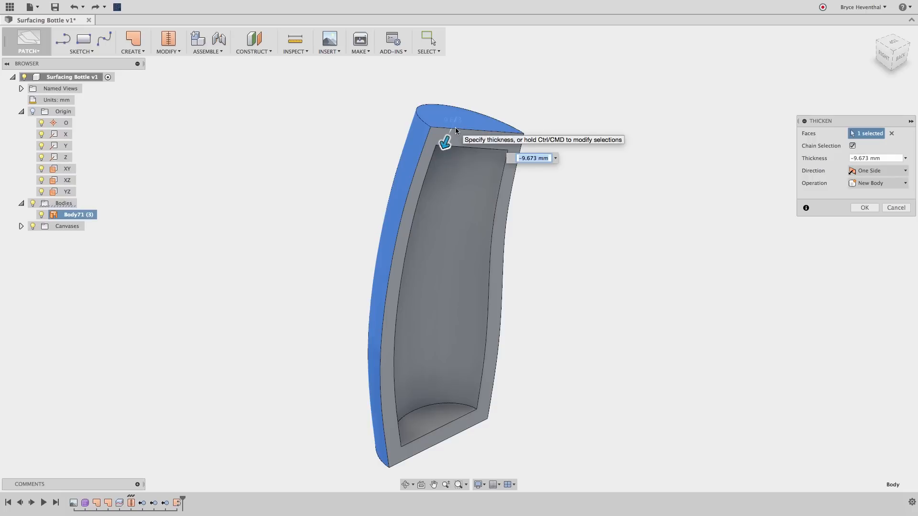
pyautogui.click(865, 207)
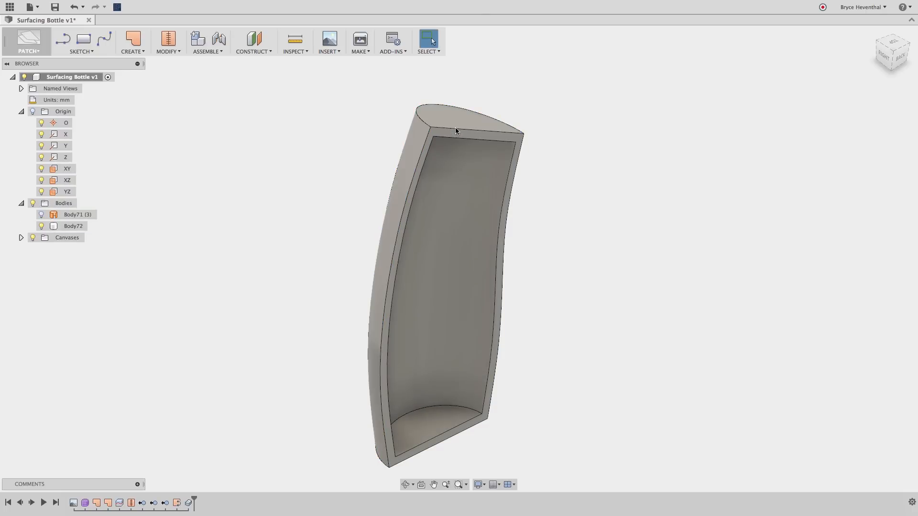
pyautogui.click(74, 226)
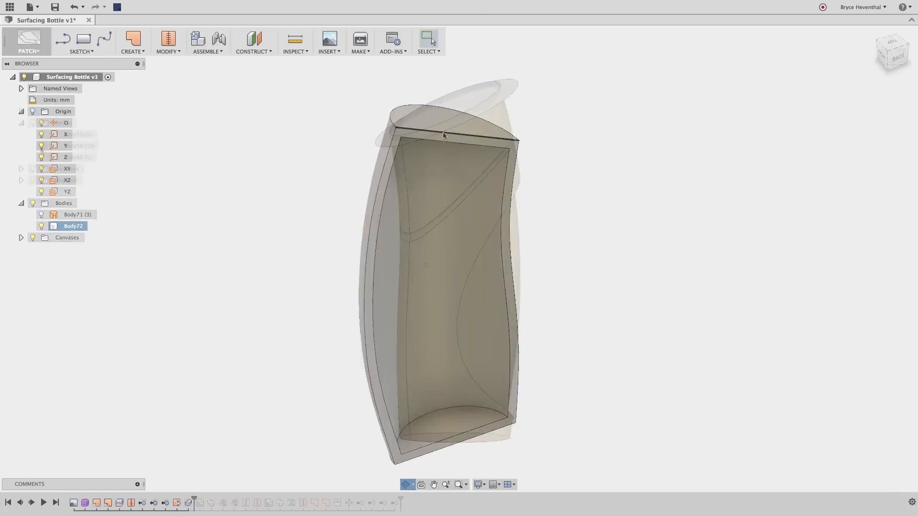
# Boundary Fill the cell enclosed by the three surface bodies to create solid Body63.
pyautogui.click(132, 41)
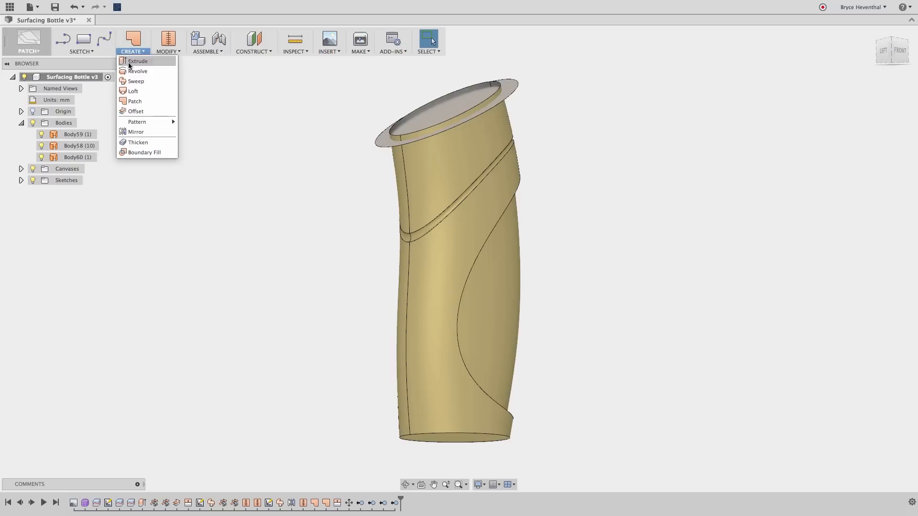
pyautogui.moveTo(143, 152)
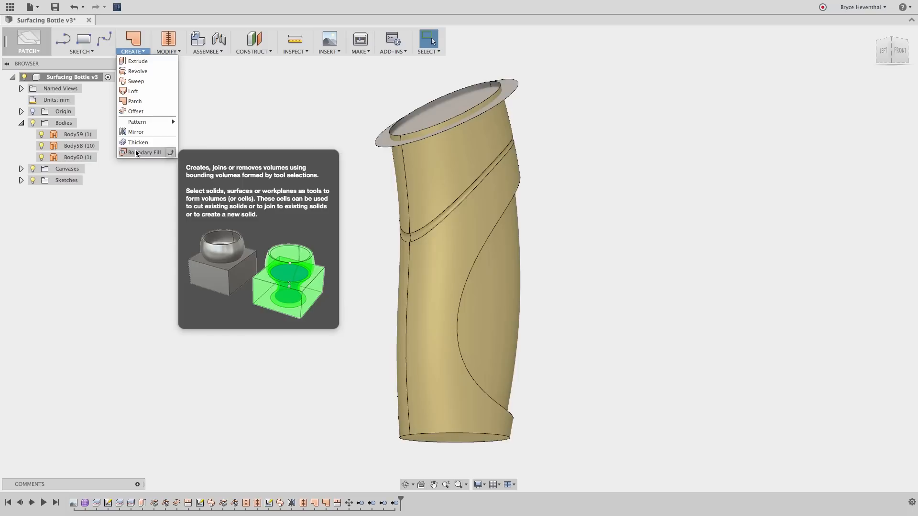
pyautogui.click(144, 152)
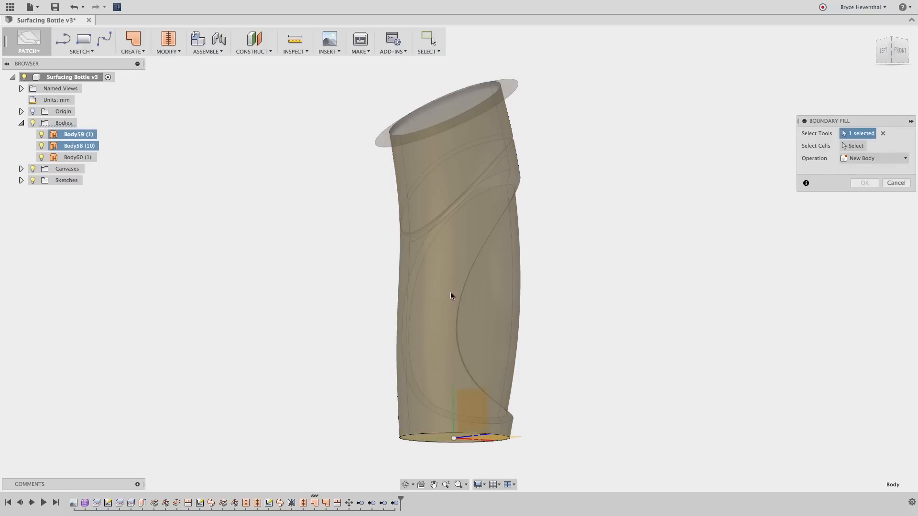
pyautogui.click(450, 428)
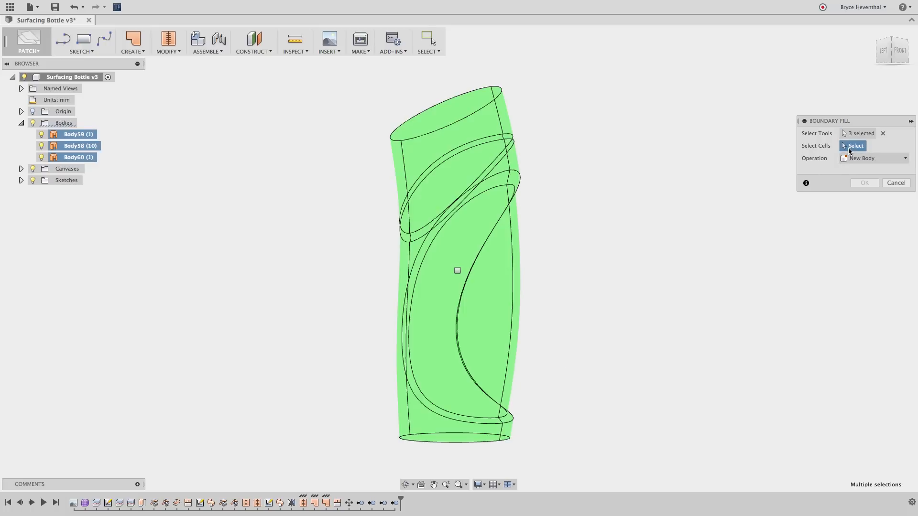
pyautogui.click(457, 269)
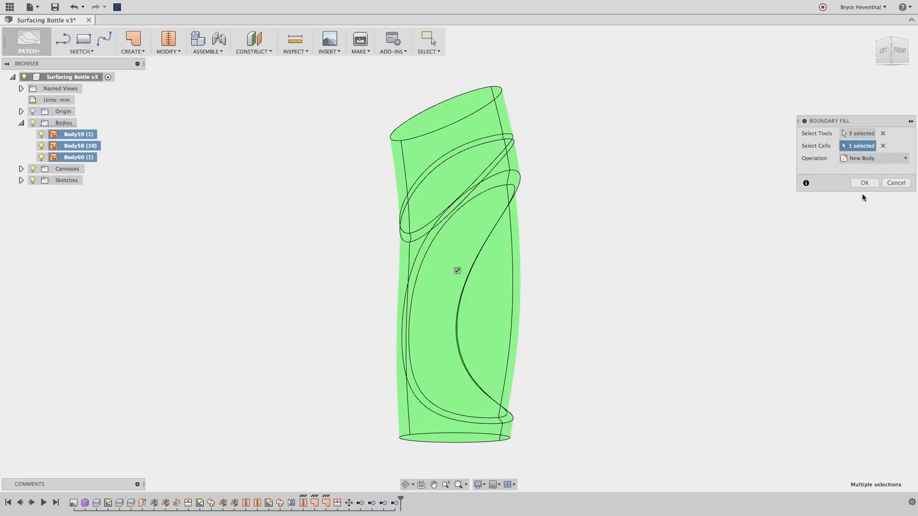
pyautogui.click(865, 182)
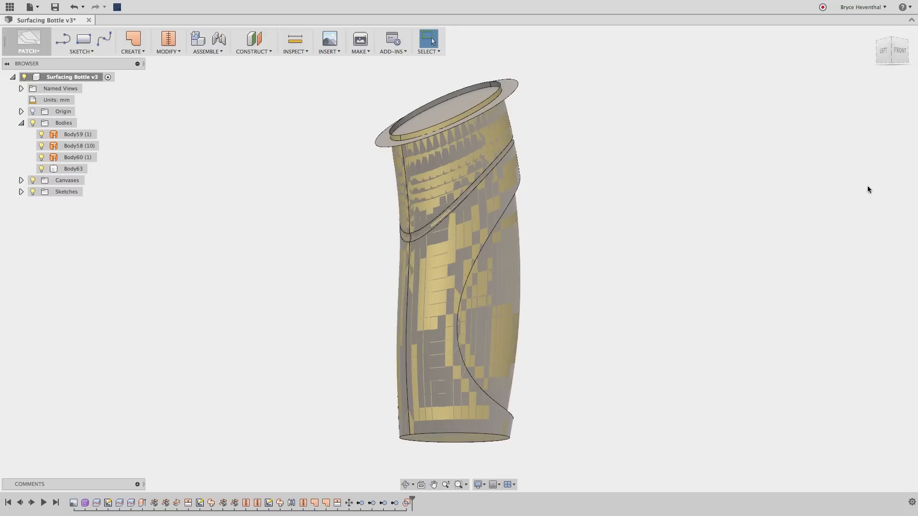
pyautogui.moveTo(226, 136)
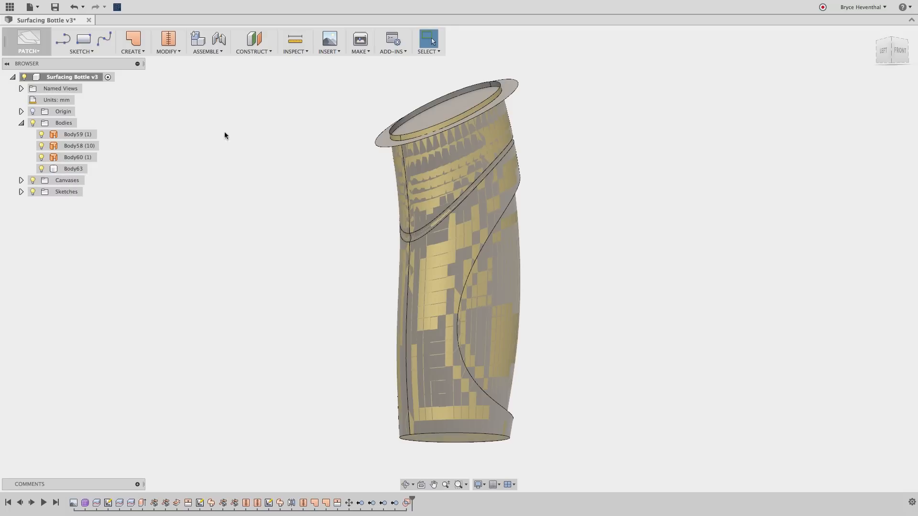
# Apply a browser action to the selected surface bodies after the fill.
pyautogui.rightClick(76, 157)
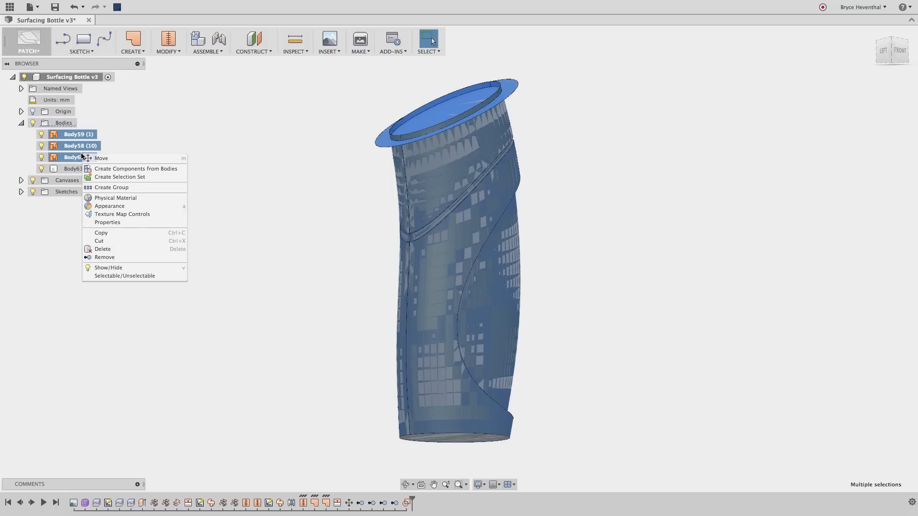
pyautogui.click(102, 249)
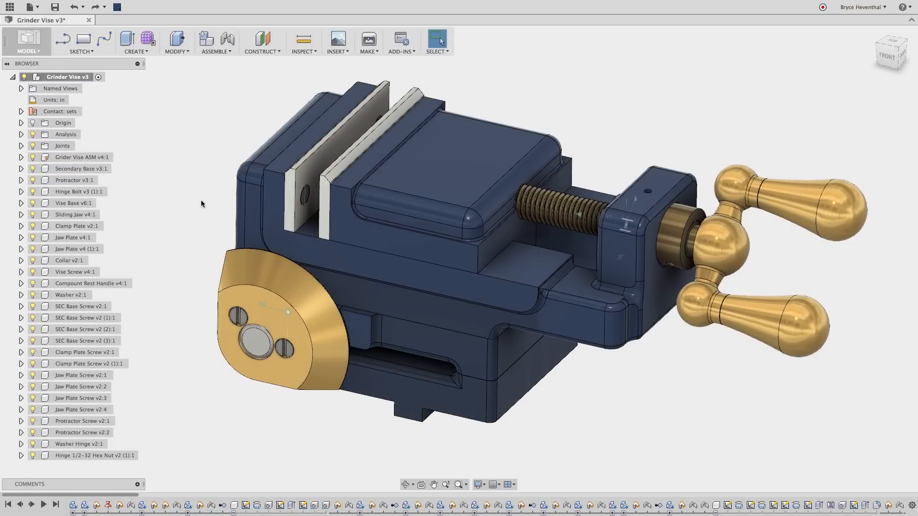
# Turn off design history capture for the Grinder Vise root component, removing its timeline.
pyautogui.click(67, 76)
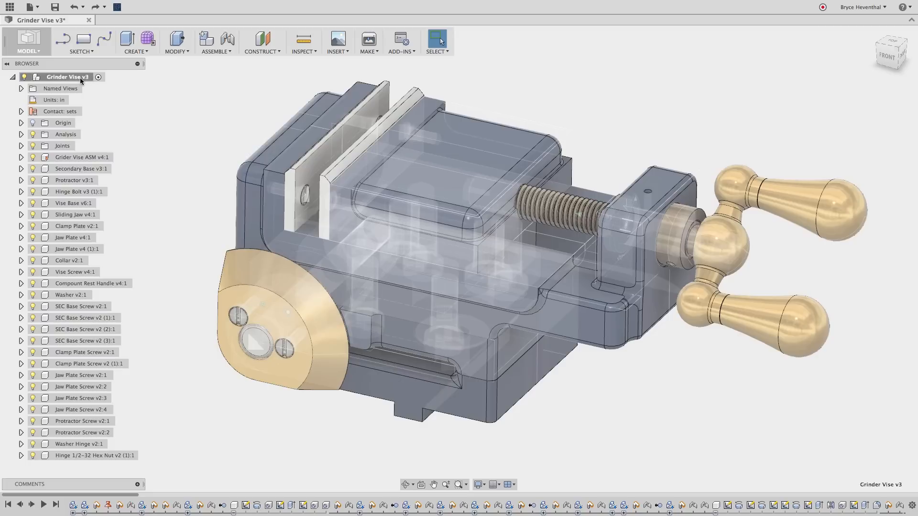
pyautogui.rightClick(67, 76)
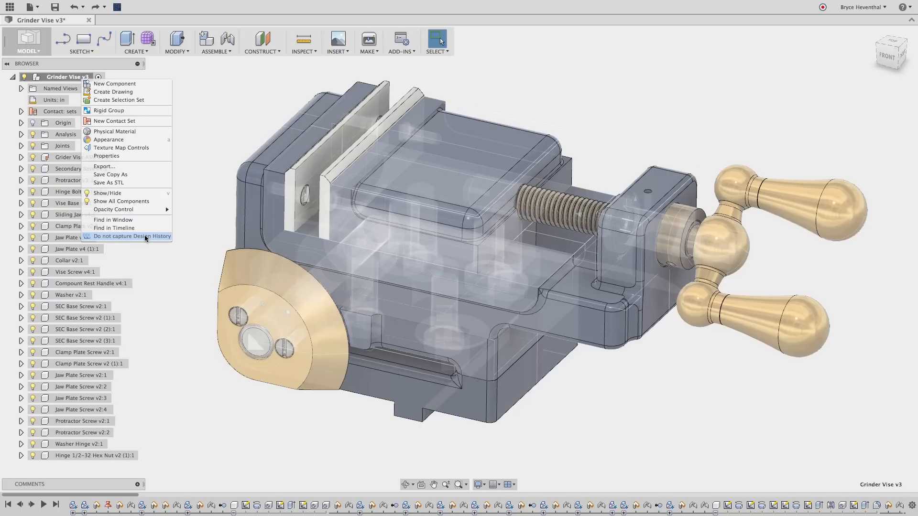
pyautogui.click(132, 236)
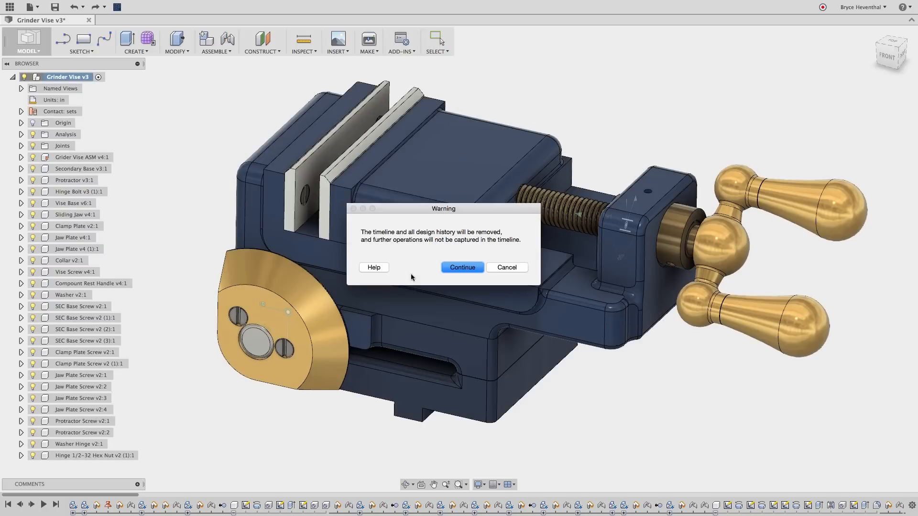
pyautogui.click(461, 267)
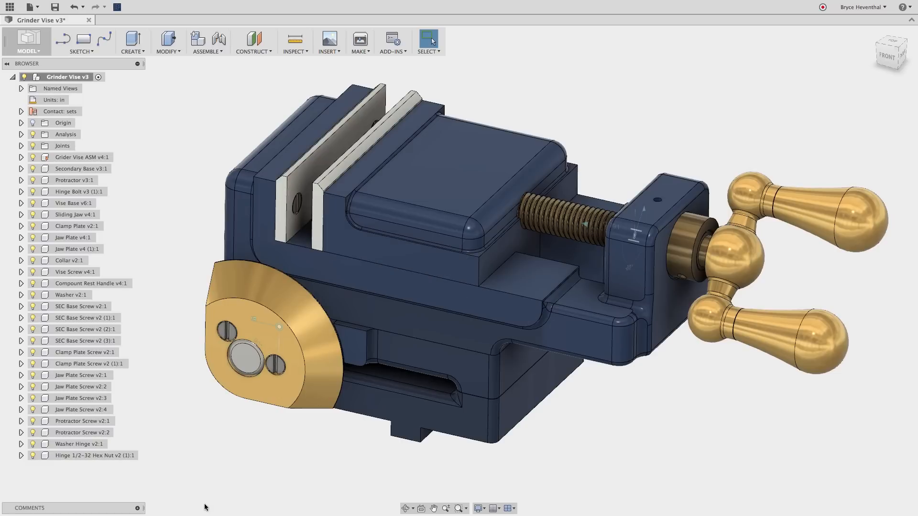
pyautogui.moveTo(320, 505)
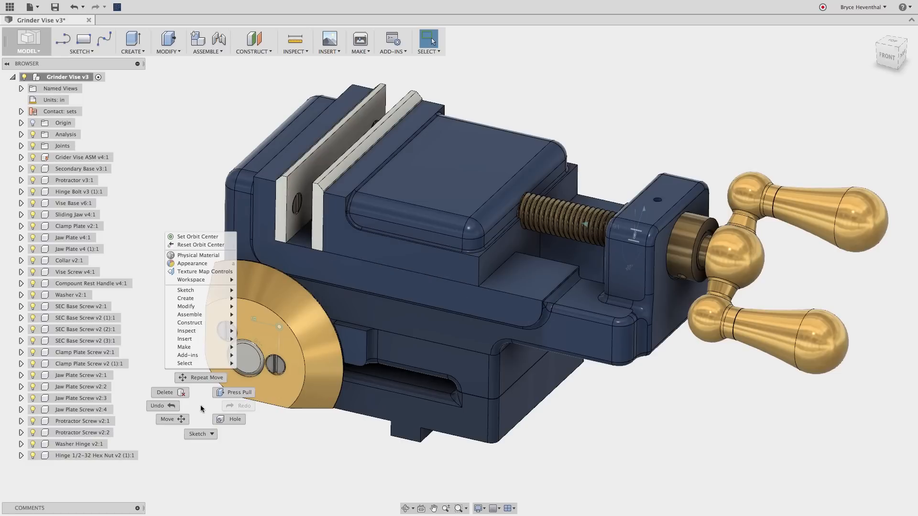
# Move the rounded block's near face back by -0.5 in along Y with a direct Move.
pyautogui.click(167, 419)
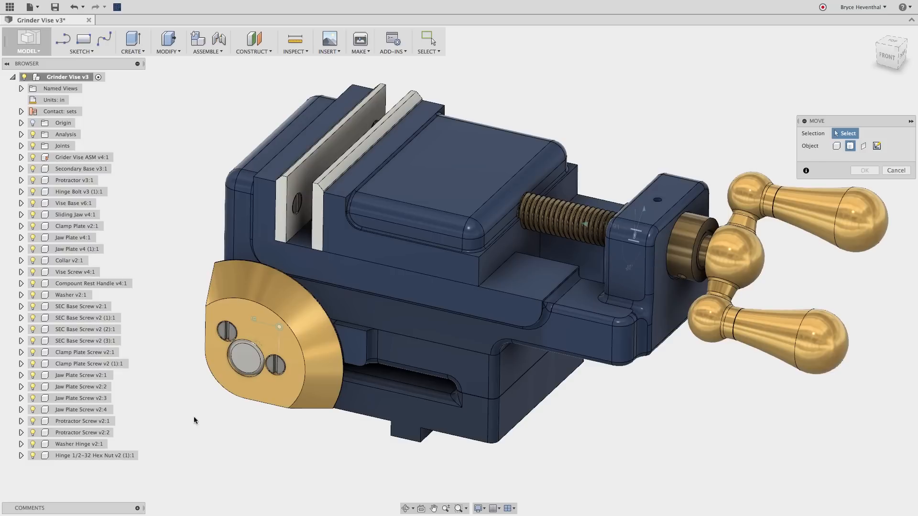
pyautogui.moveTo(862, 145)
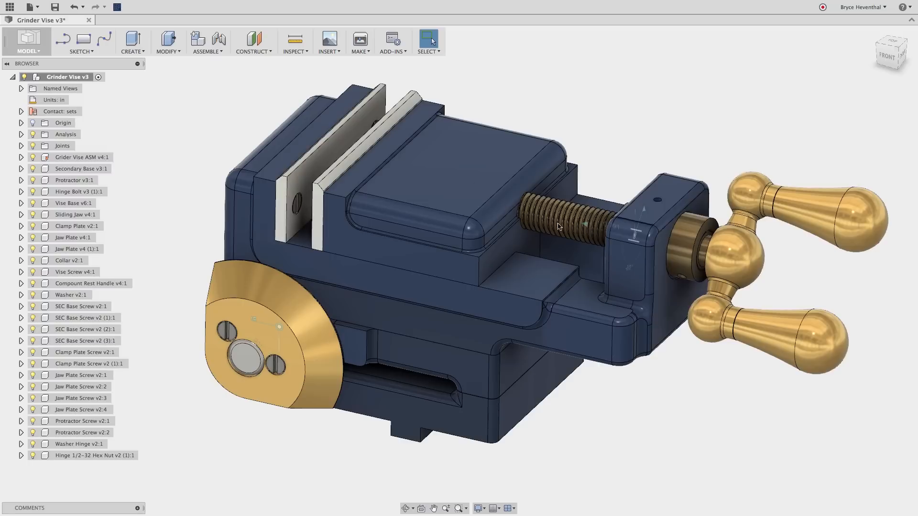
pyautogui.click(391, 356)
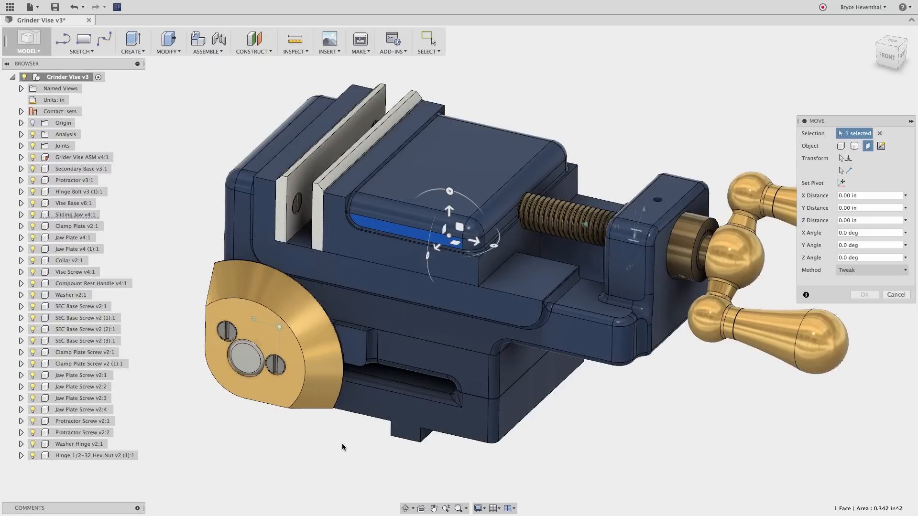
pyautogui.moveTo(448, 209); pyautogui.dragTo(439, 245)
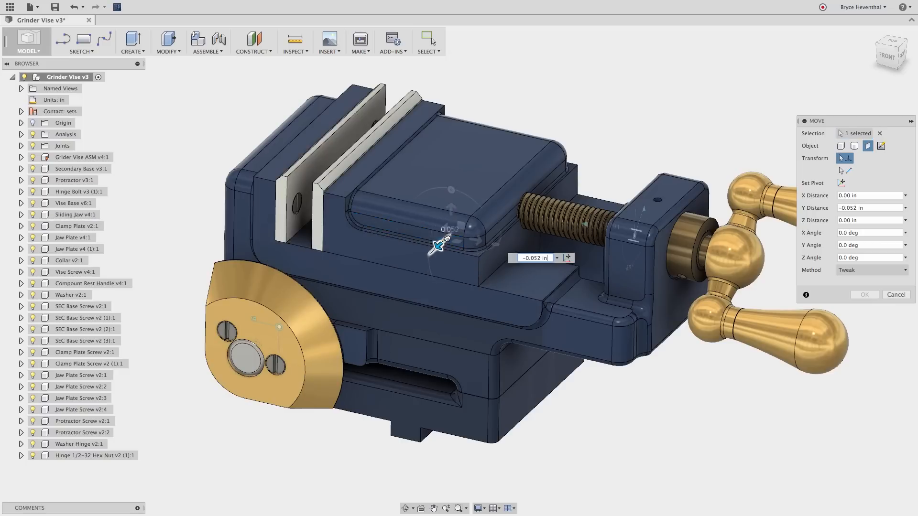
pyautogui.write('-0.42')
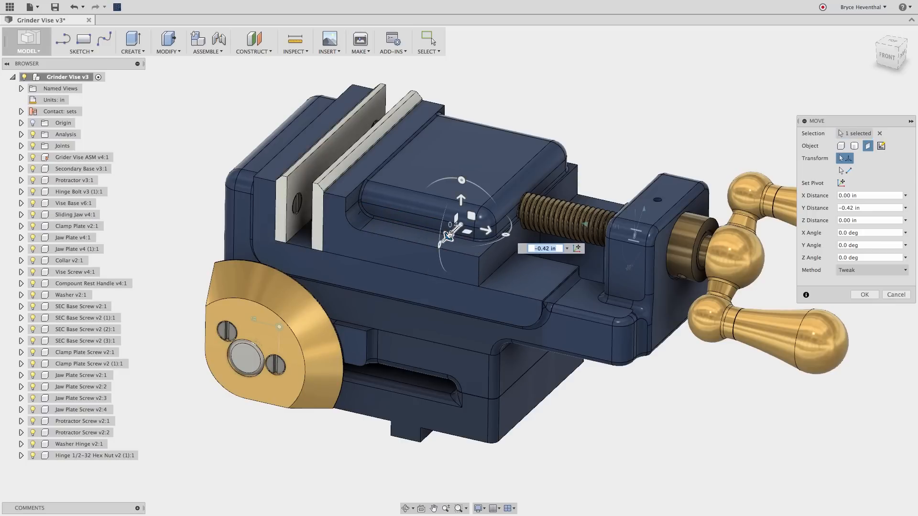
pyautogui.write('-.5')
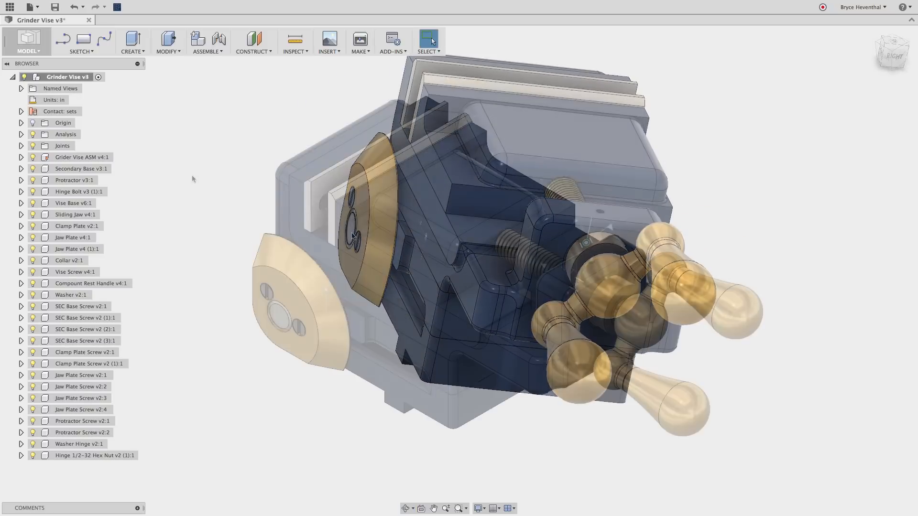
# Open the Secondary Base component on its own in a new untitled design.
pyautogui.click(54, 7)
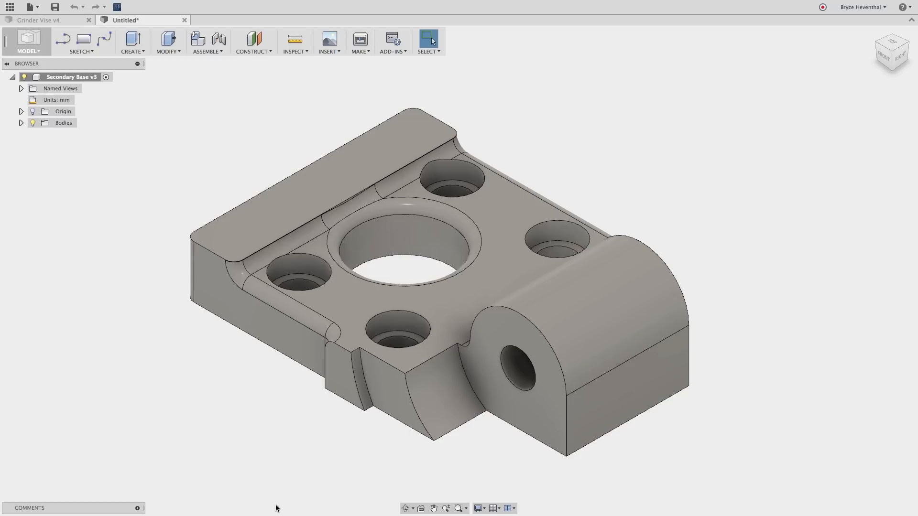
# Run Find Features on Body1 to rebuild its feature list, then start editing Hole7.
pyautogui.click(132, 41)
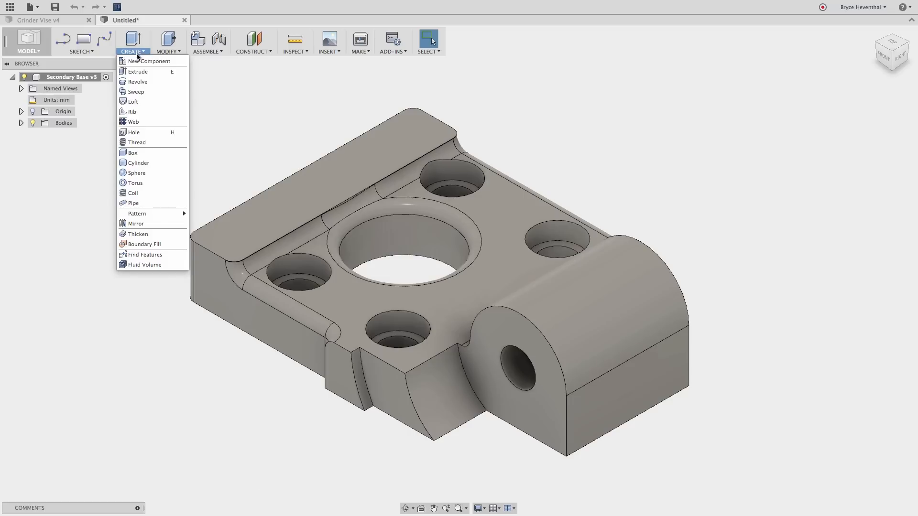
pyautogui.click(144, 254)
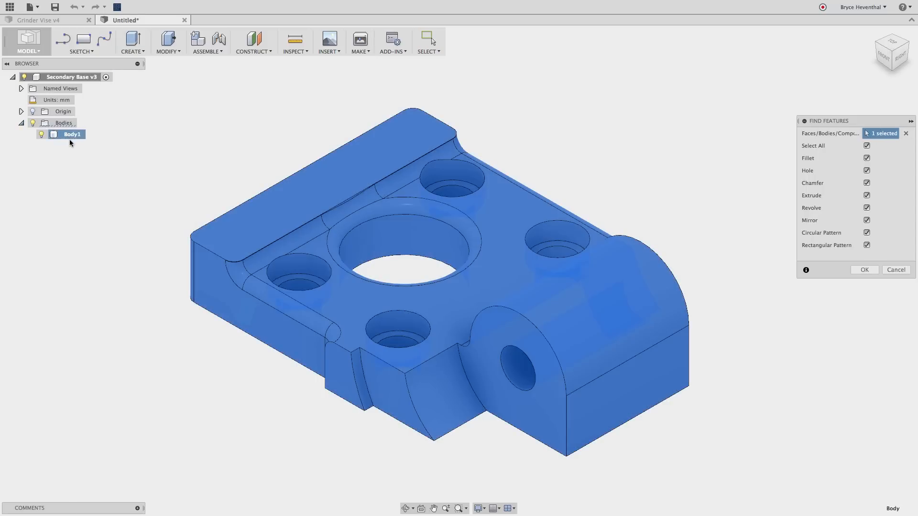
pyautogui.click(865, 270)
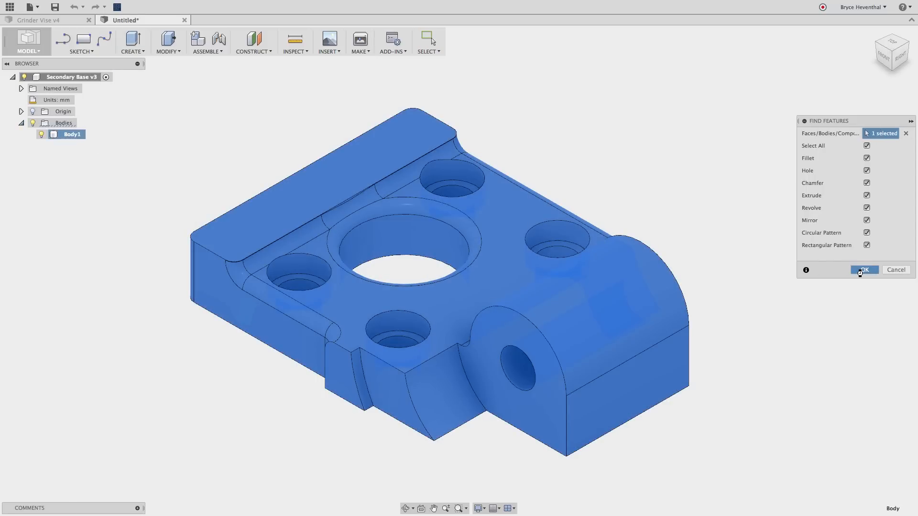
pyautogui.click(863, 270)
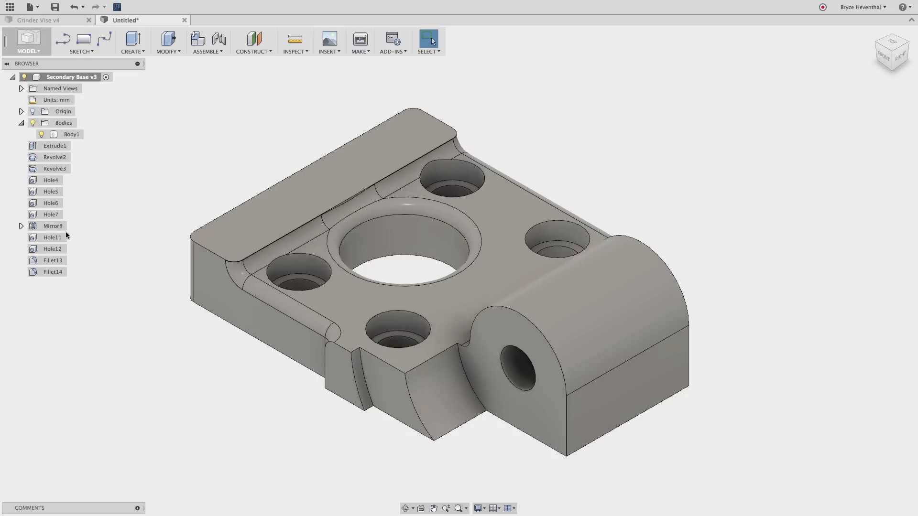
pyautogui.doubleClick(51, 214)
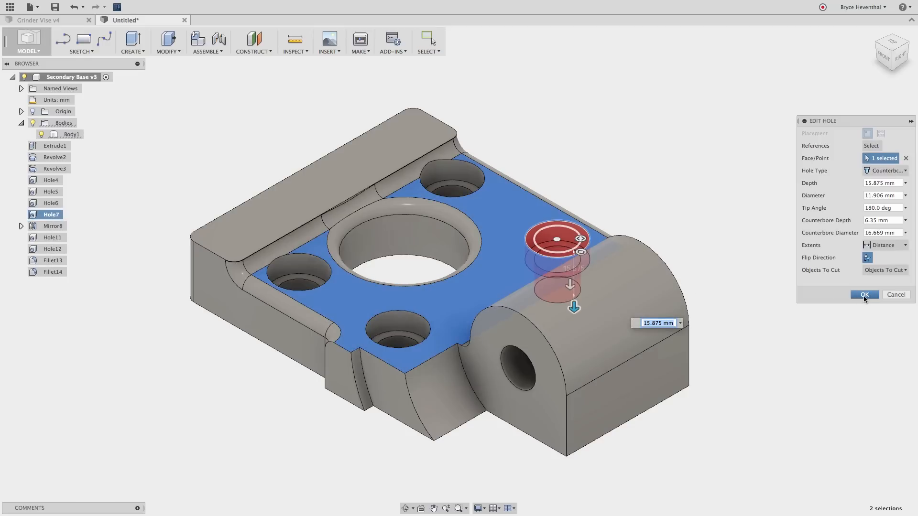
# Confirm the hole edit, then remove Fillet13 and delete the narrow strip face beside the lip wall.
pyautogui.click(863, 294)
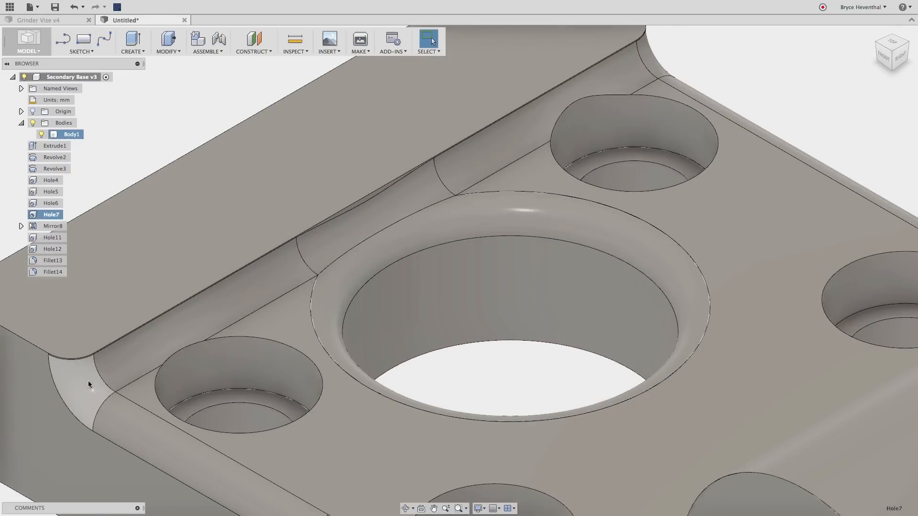
pyautogui.click(88, 383)
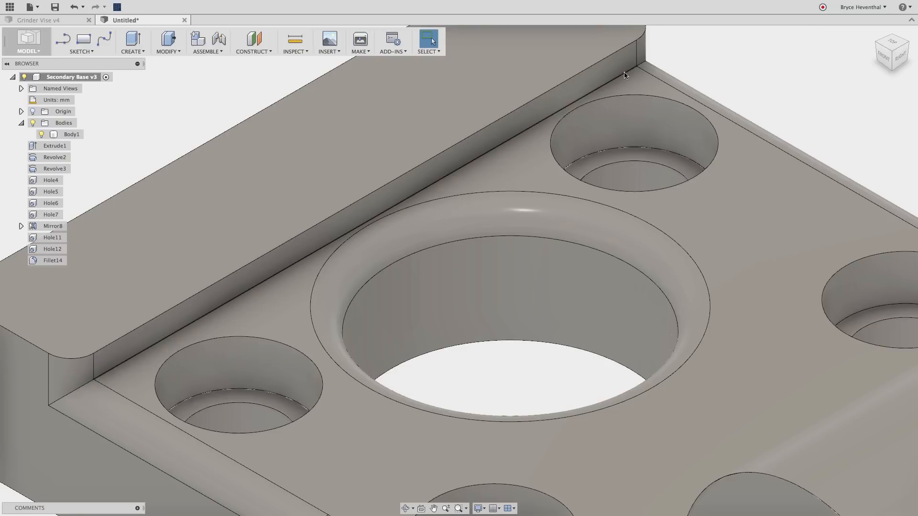
pyautogui.rightClick(626, 75)
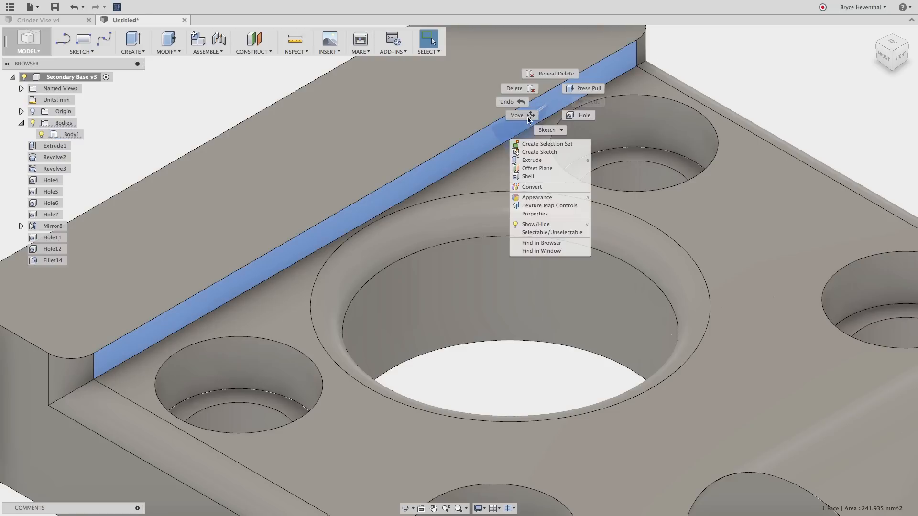
pyautogui.click(516, 115)
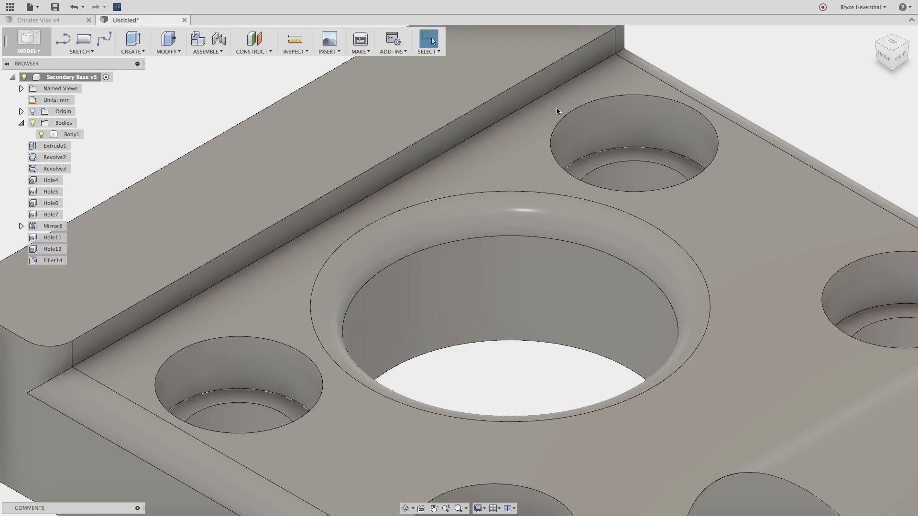
pyautogui.moveTo(186, 72)
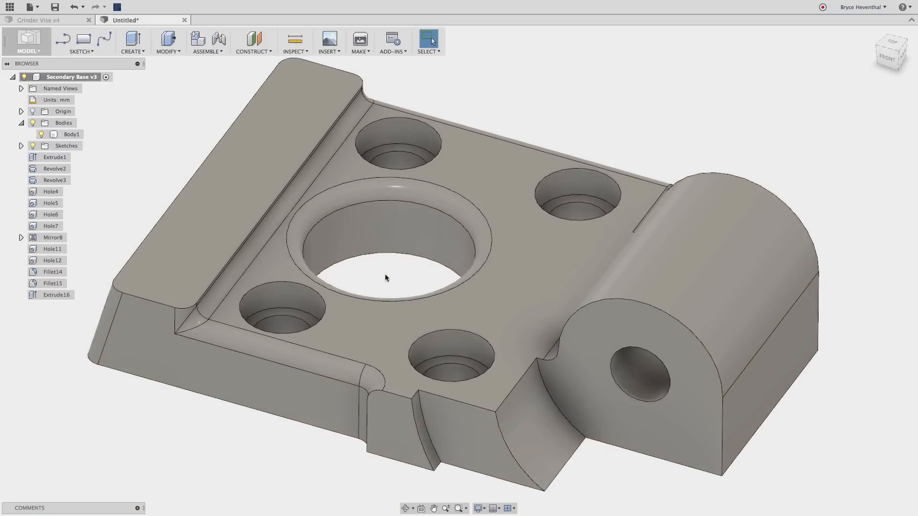
# Move the left end face outward by 5 mm using the Move command.
pyautogui.moveTo(385, 277); pyautogui.dragTo(363, 223)
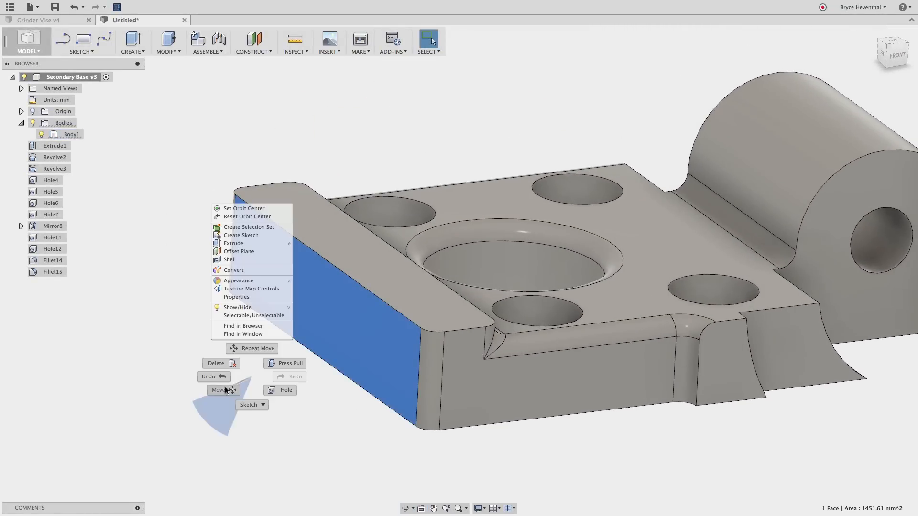
pyautogui.click(220, 391)
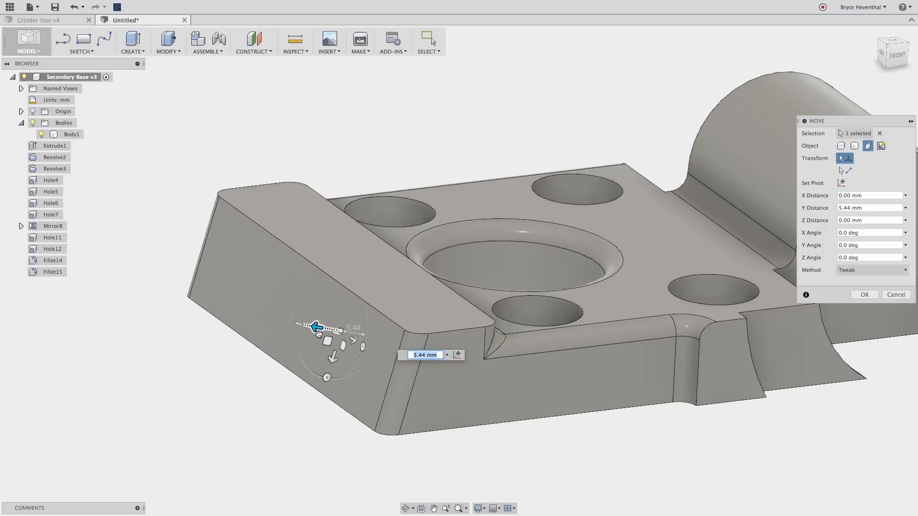
pyautogui.write('5')
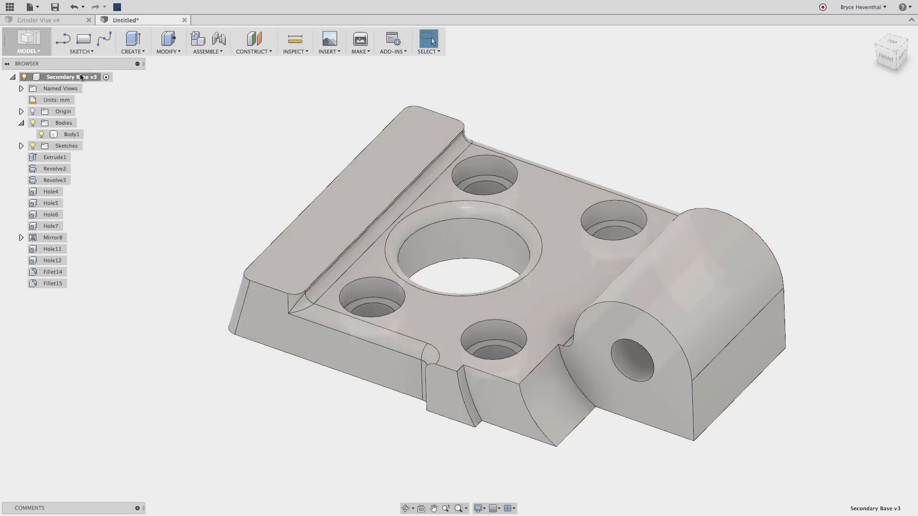
pyautogui.rightClick(64, 77)
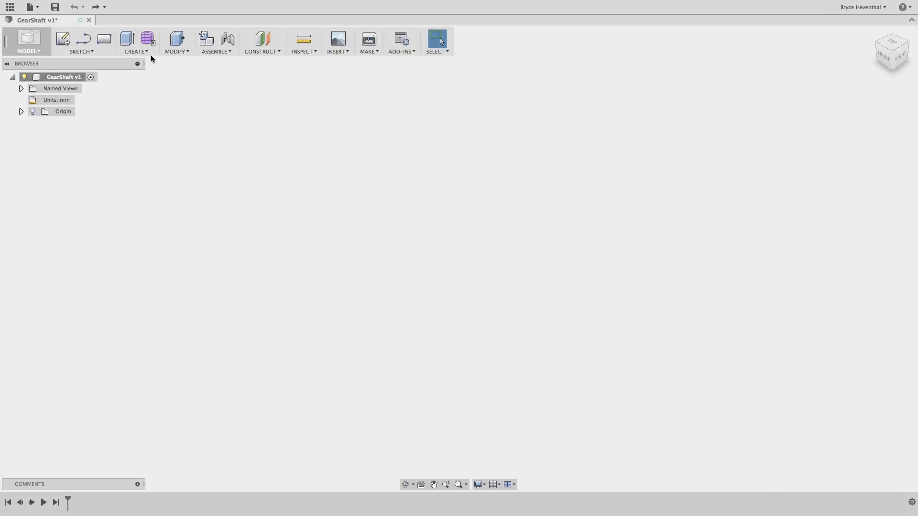
# Start a mesh feature via Create and load the crankshaft STL file.
pyautogui.click(136, 42)
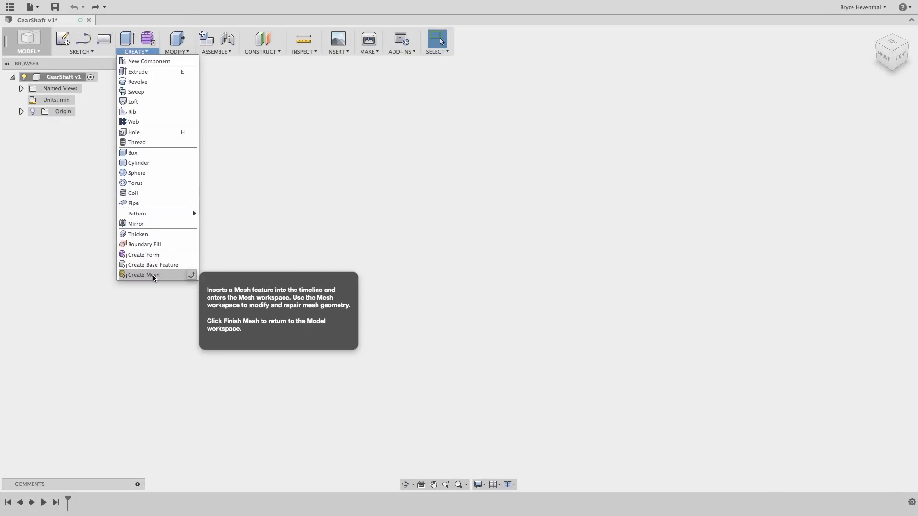
pyautogui.click(142, 275)
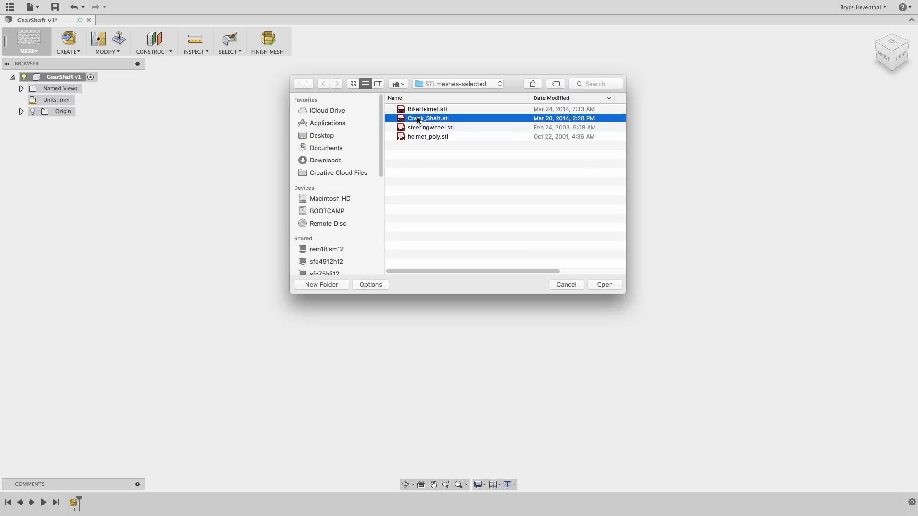
pyautogui.click(603, 284)
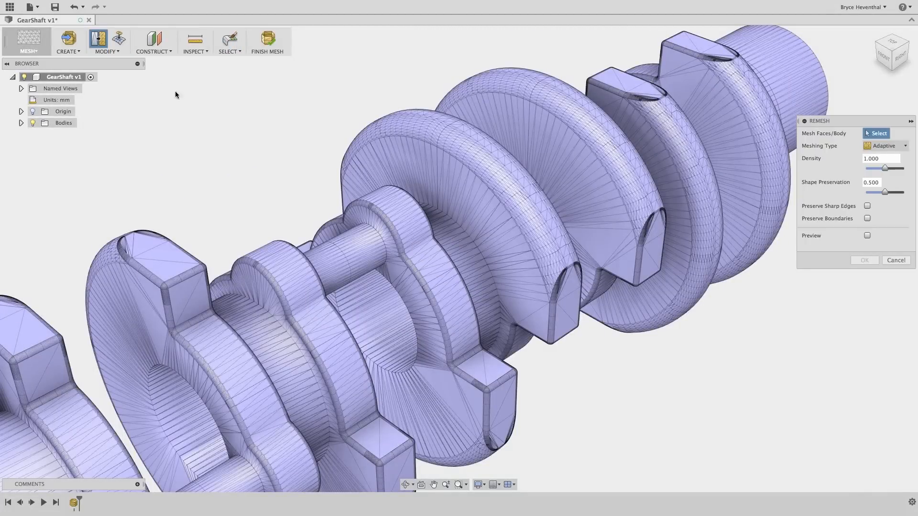
# Remesh the crankshaft mesh at density 1.5 with preview, sharp edges and boundaries preserved.
pyautogui.click(21, 122)
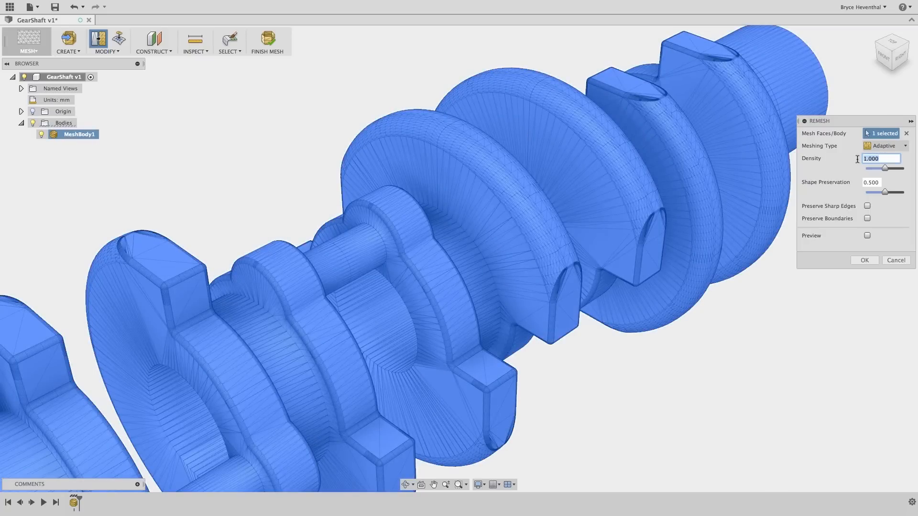
pyautogui.write('1.5')
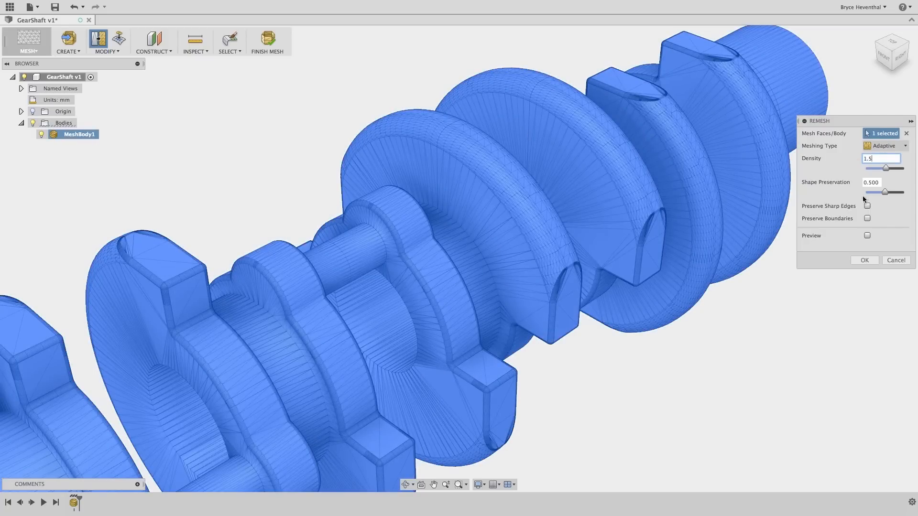
pyautogui.click(867, 236)
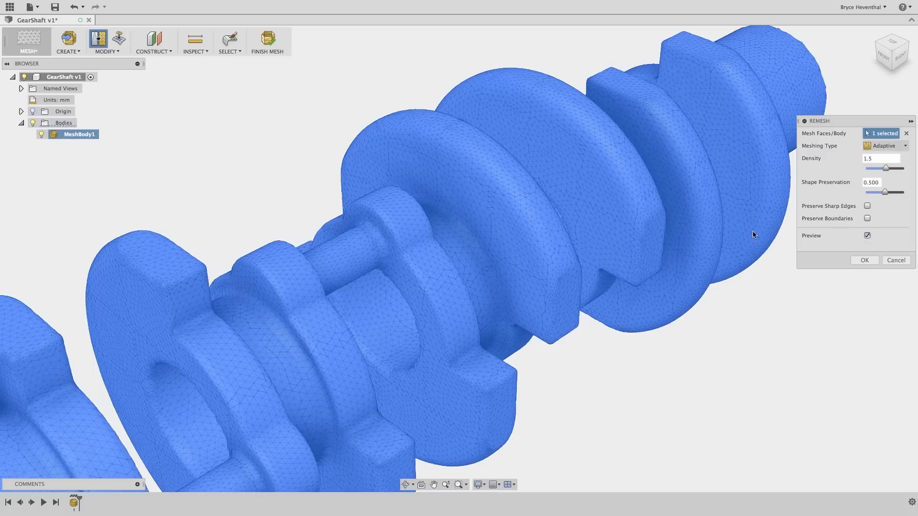
pyautogui.moveTo(576, 331)
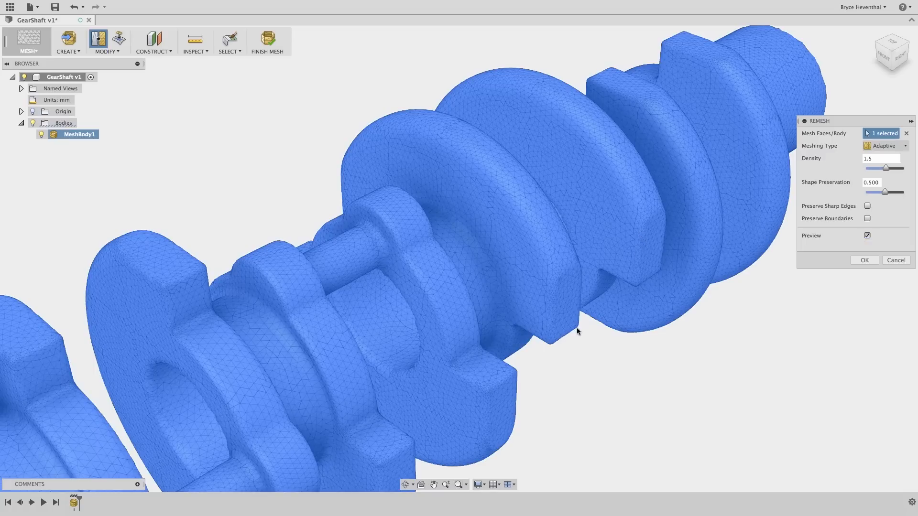
pyautogui.click(868, 206)
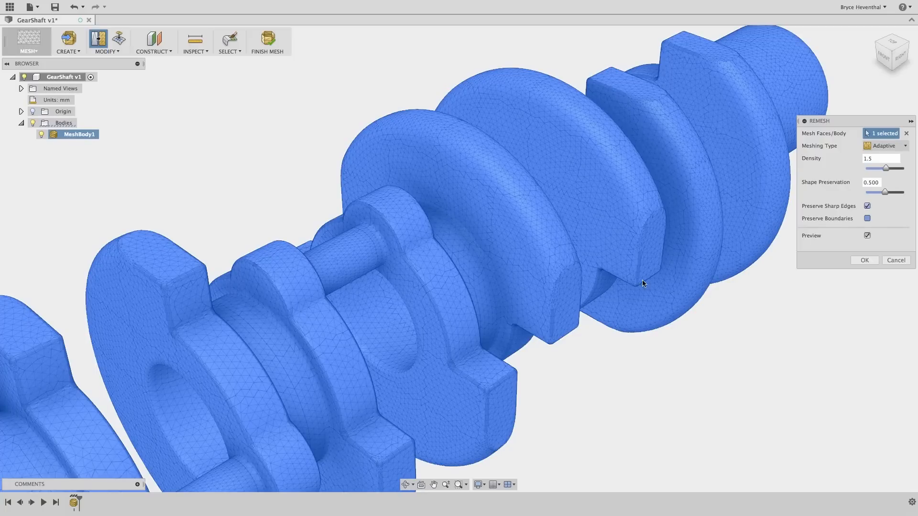
pyautogui.click(868, 218)
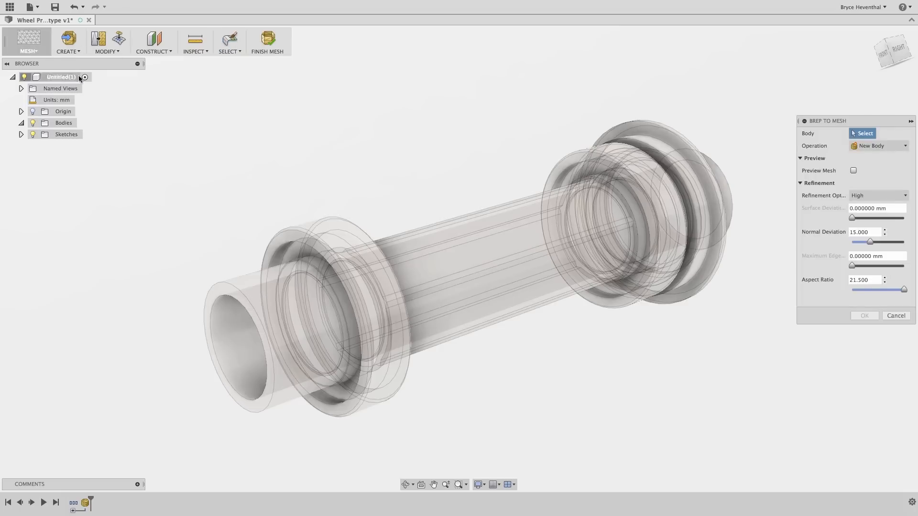
# Convert the hub body to mesh with a chosen refinement preset, then begin inserting the wheel mesh.
pyautogui.click(320, 296)
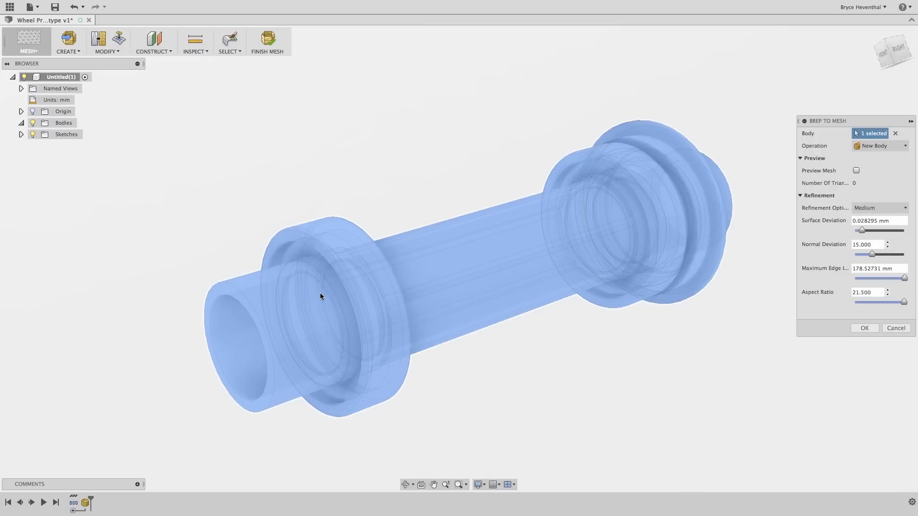
pyautogui.click(878, 208)
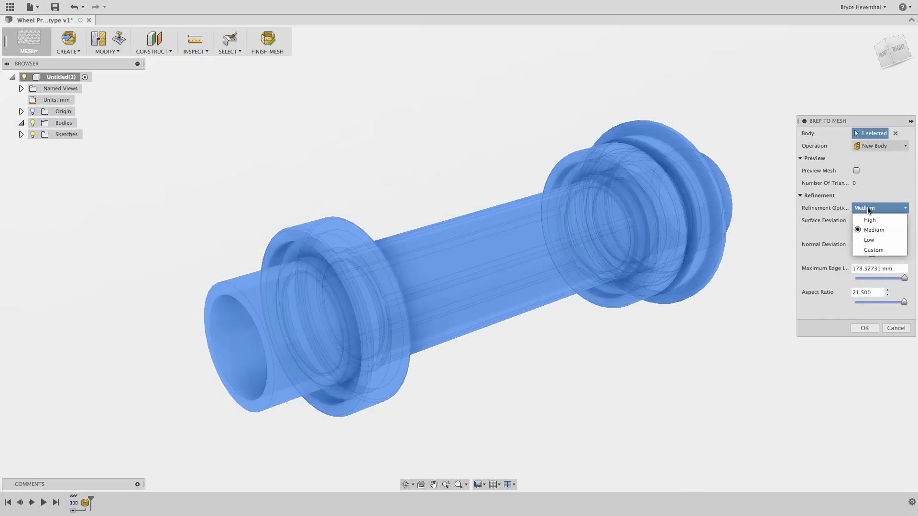
pyautogui.click(864, 328)
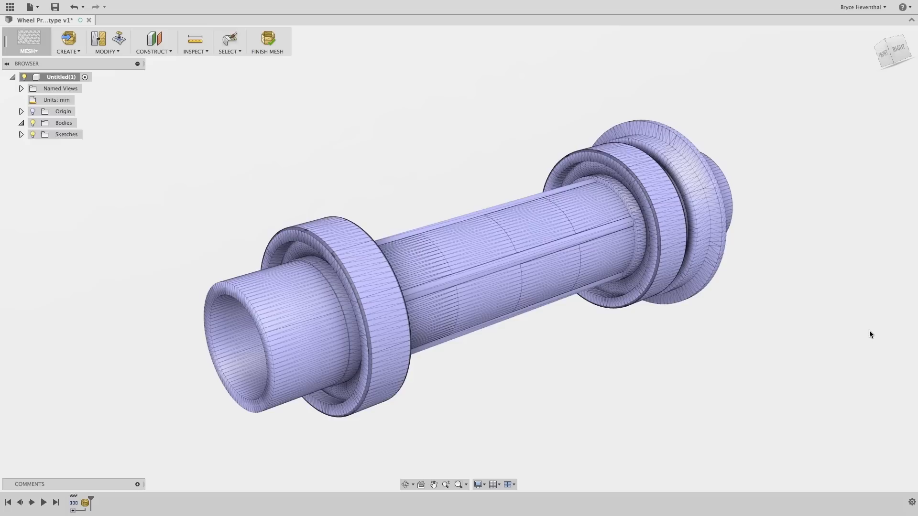
pyautogui.click(20, 123)
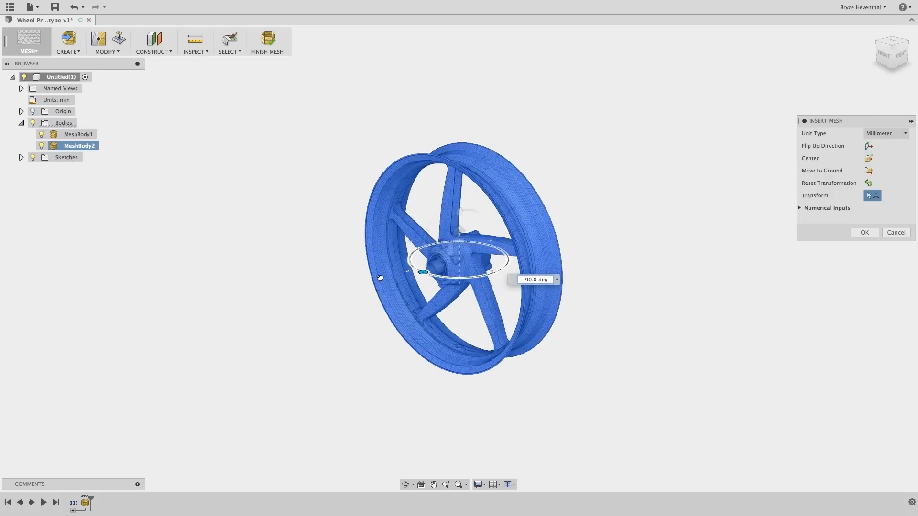
# Place the wheel mesh and merge MeshBody1 and MeshBody2 into a single mesh body.
pyautogui.click(865, 233)
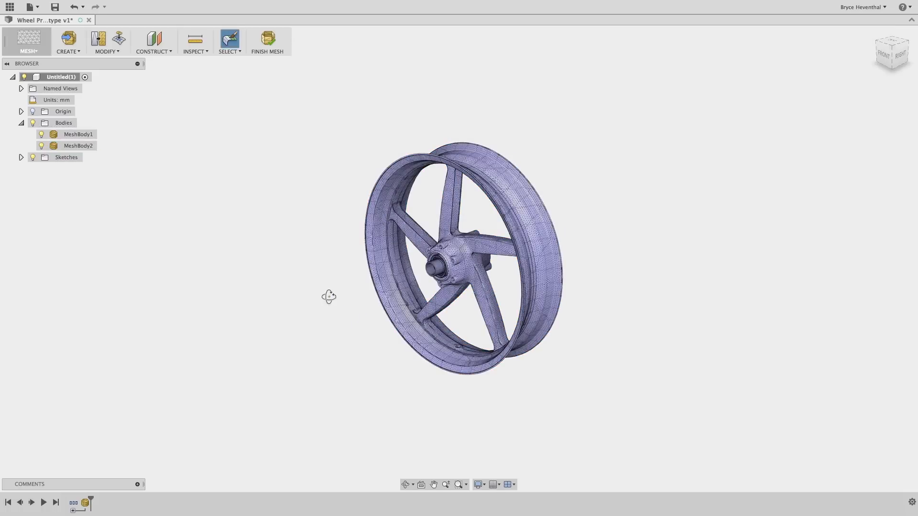
pyautogui.click(106, 41)
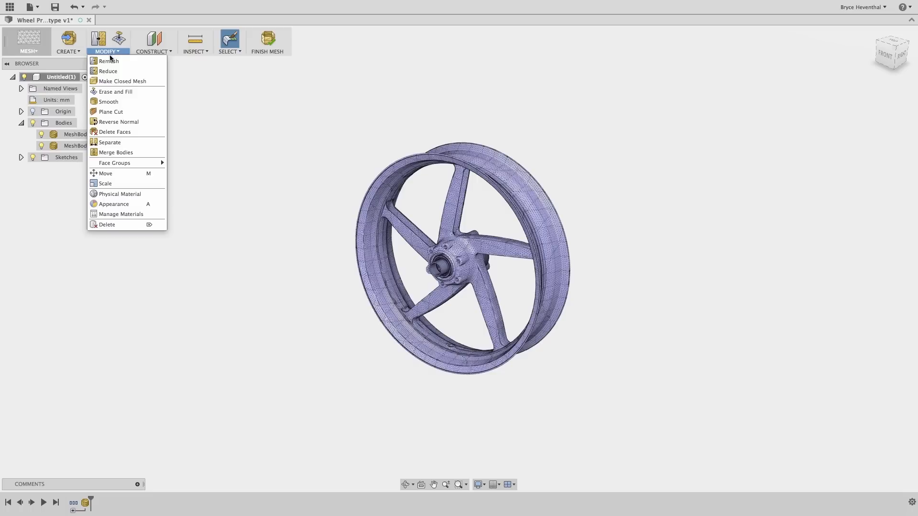
pyautogui.click(116, 152)
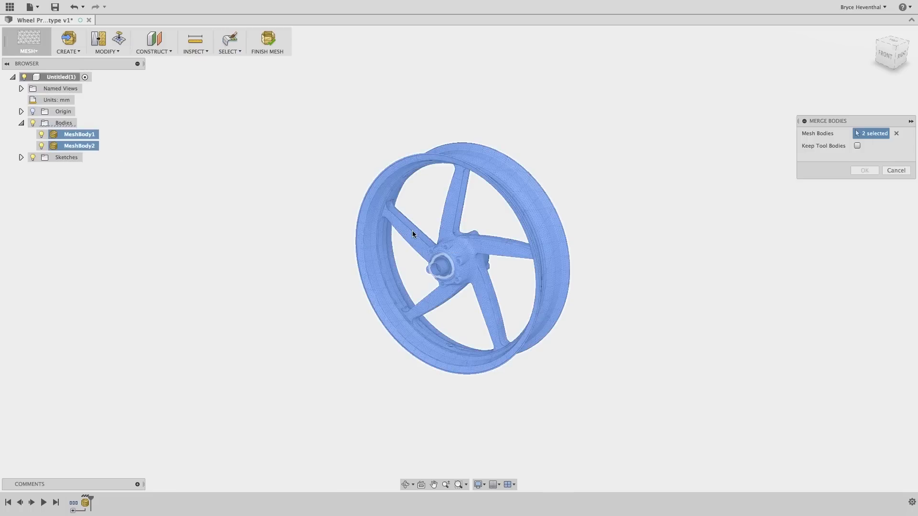
pyautogui.click(863, 170)
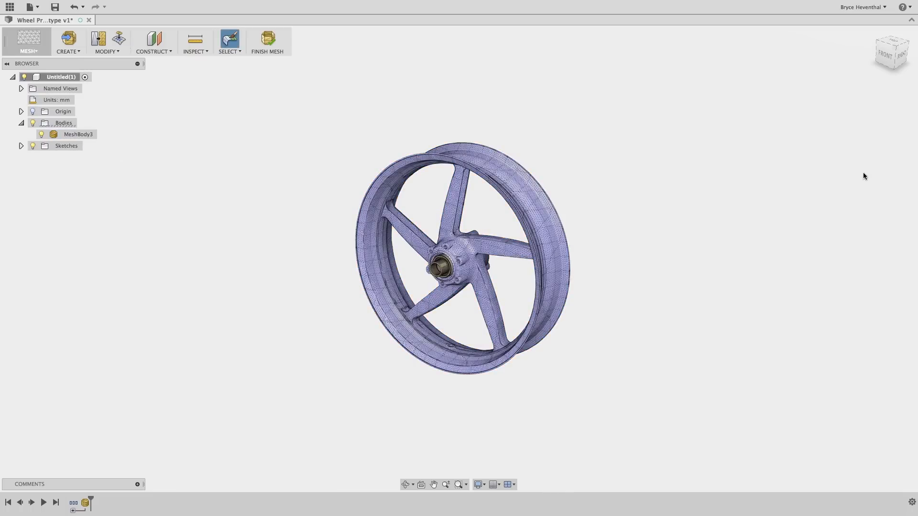
pyautogui.rightClick(78, 134)
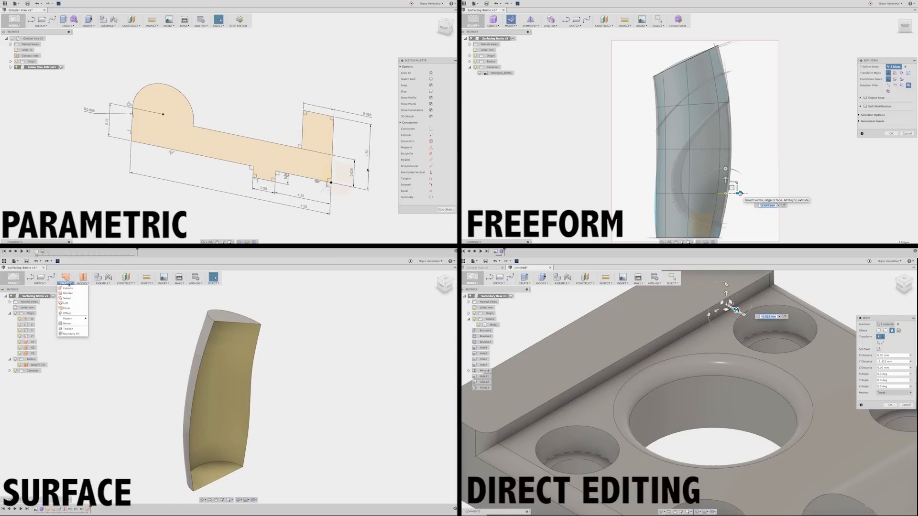
pyautogui.moveTo(67, 328)
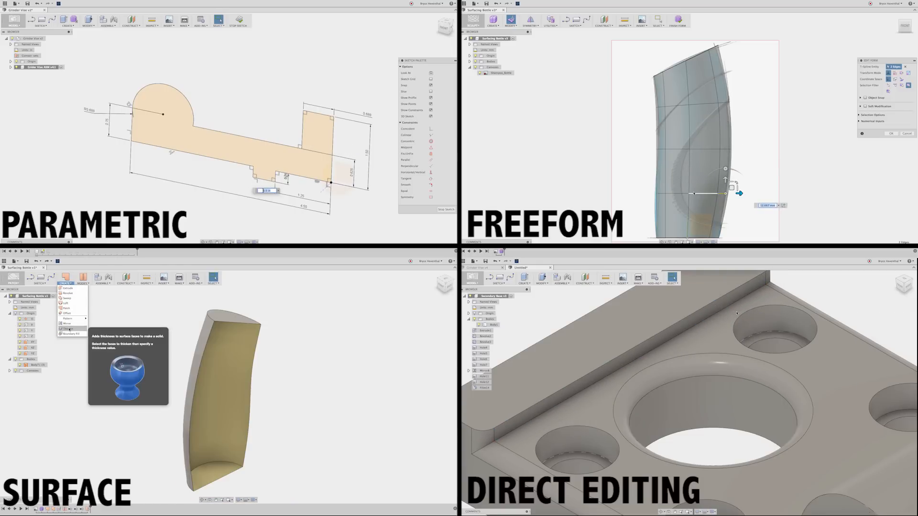
pyautogui.click(66, 328)
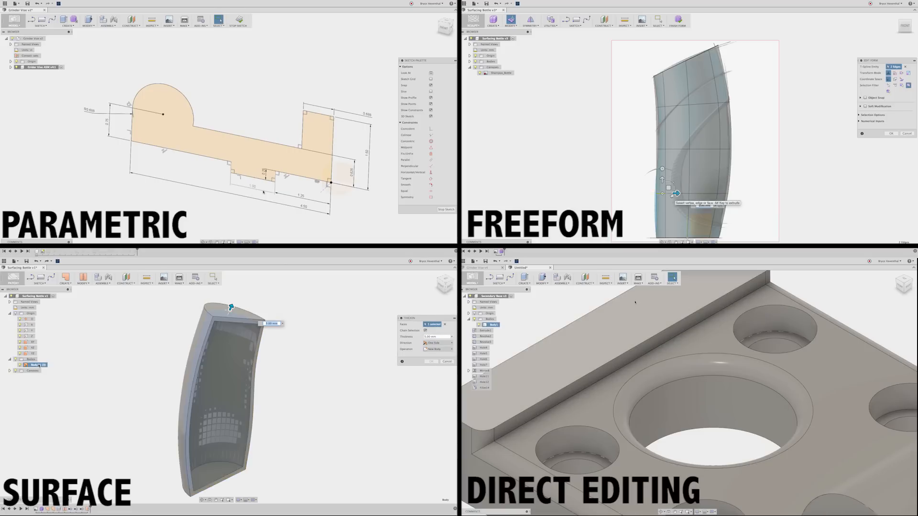